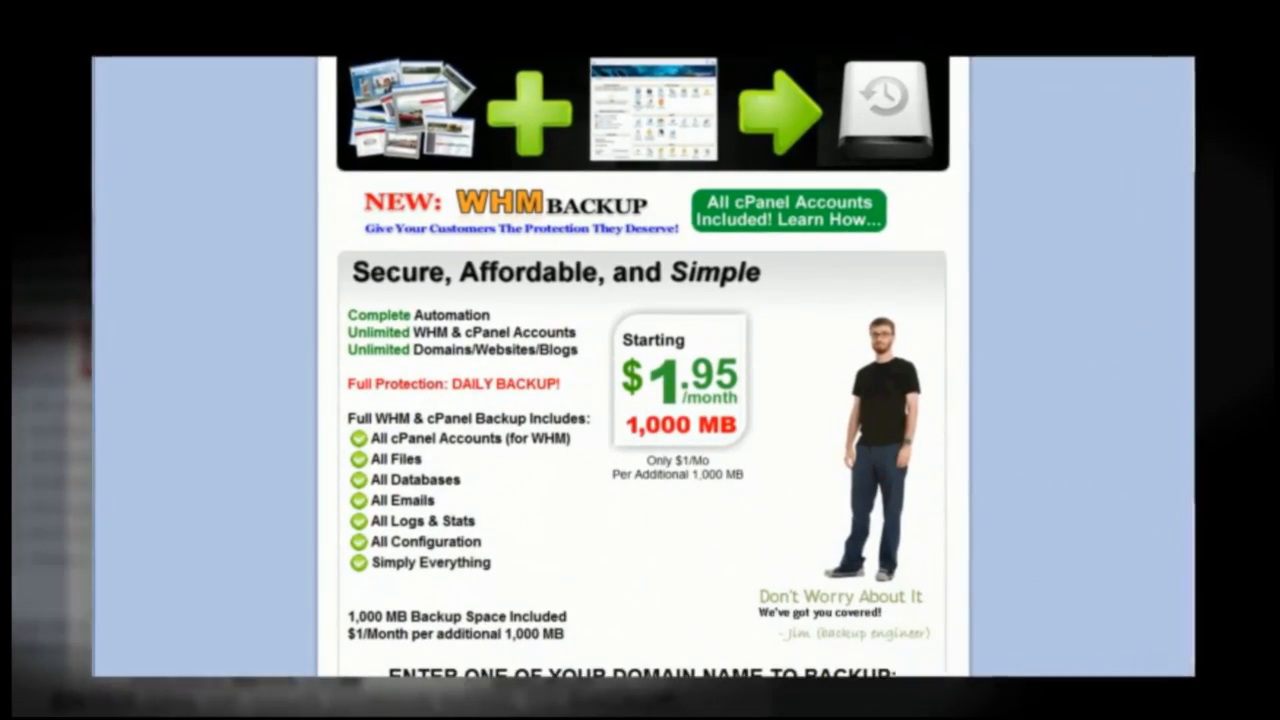
Step: Enter the SITEAUTOBACKUP.COM address to reach the VPS's Parallels Power Panel login page
scroll("down", 3)
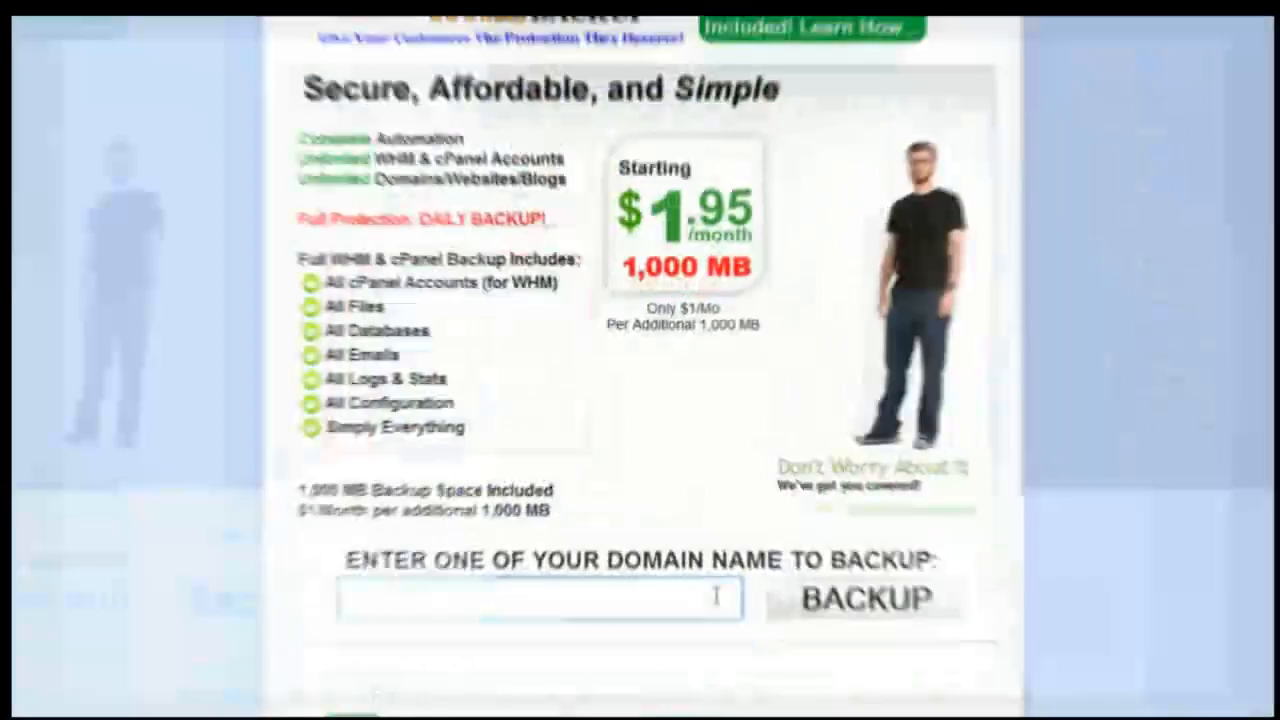
type("SITEAUT")
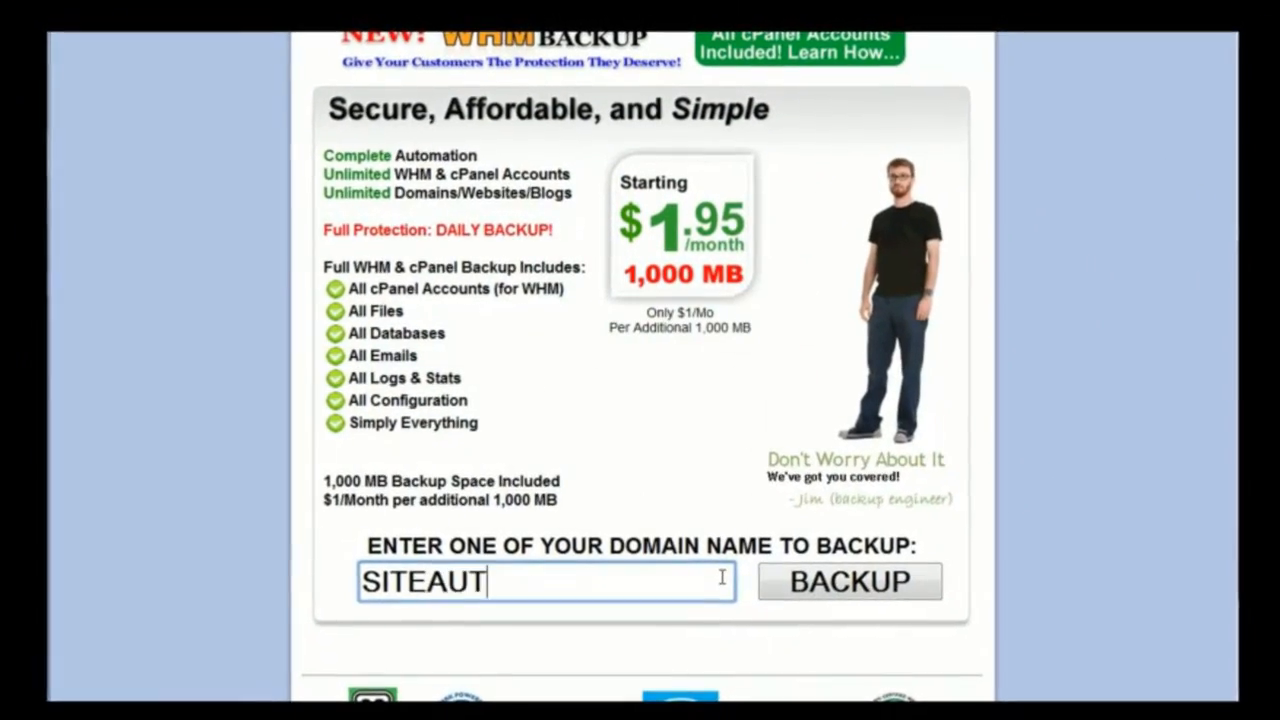
type("OBACKUP.COM")
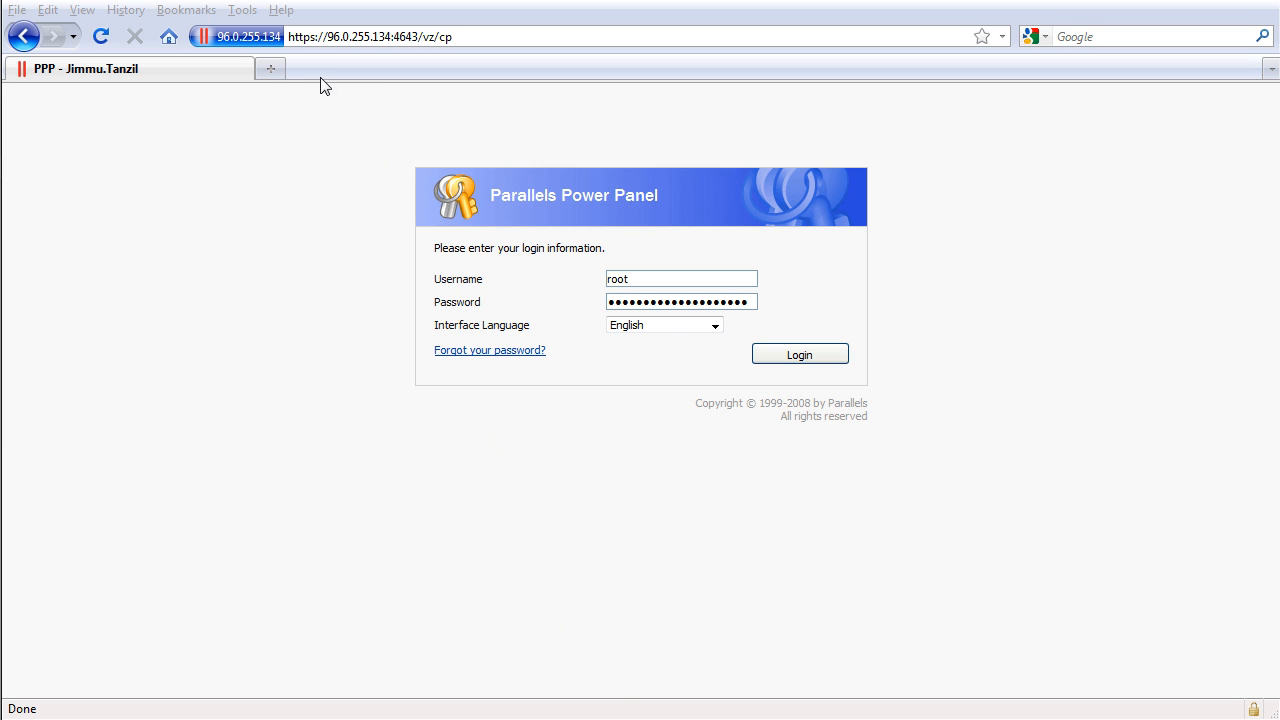
Step: Go to the Google homepage in a new browser tab
left_click(270, 68)
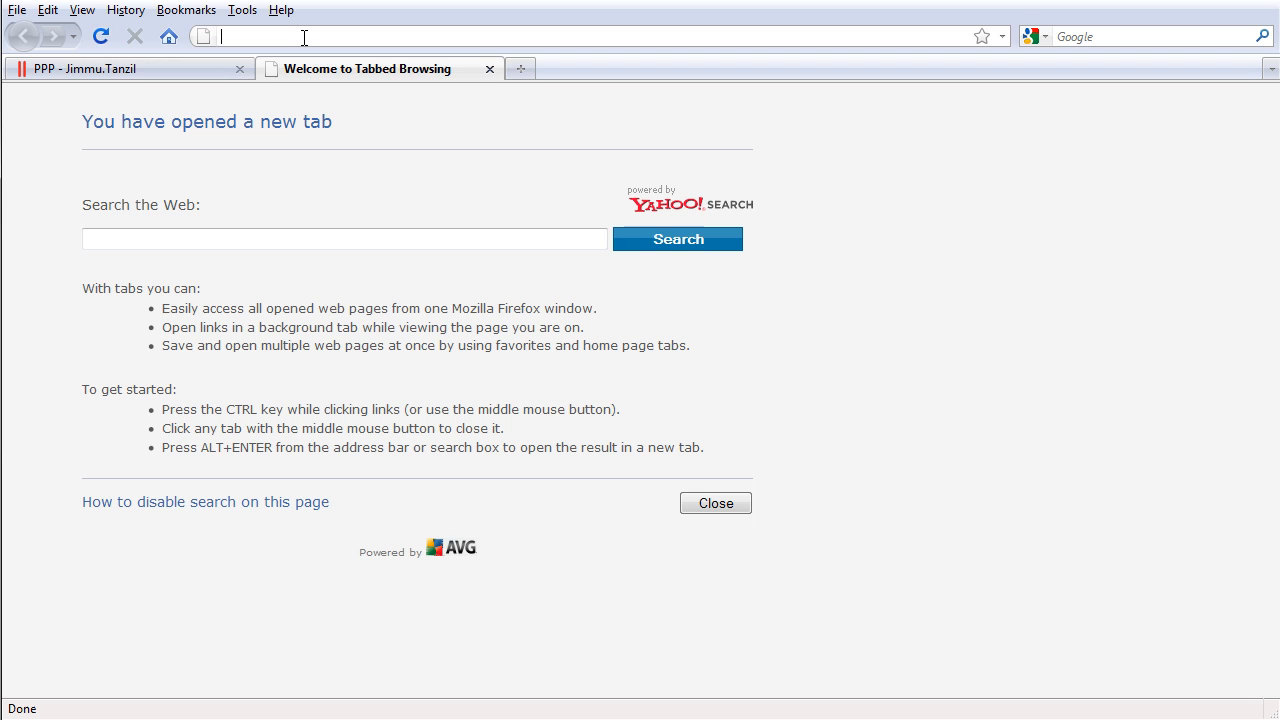
type("google")
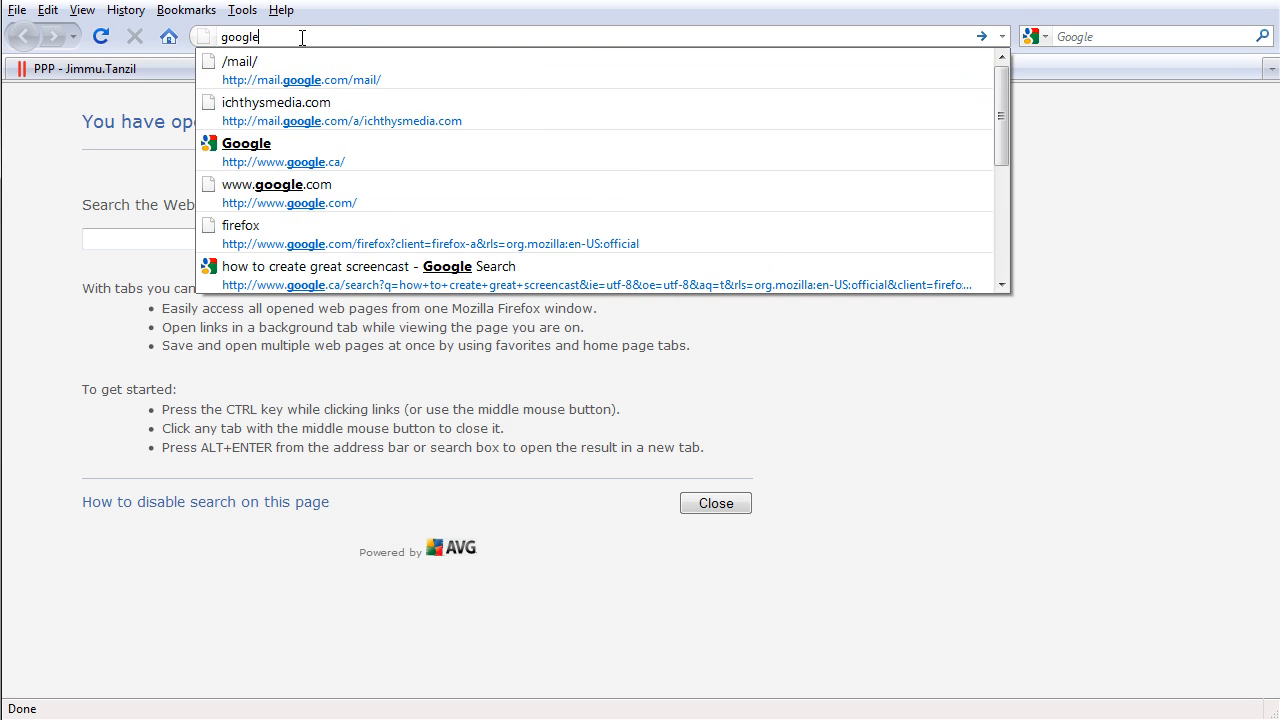
left_click(248, 144)
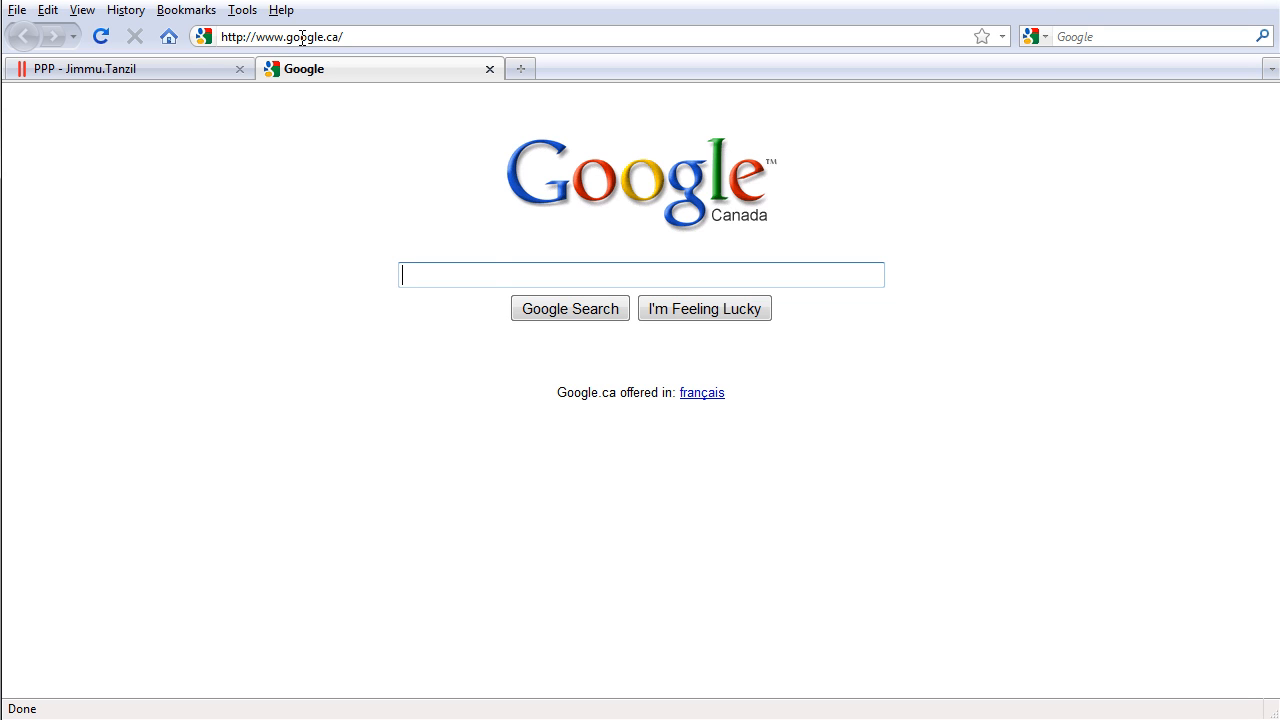
Step: Search Google for 'putty download' and reach the PuTTY Download Page's Windows binaries list
type("putt")
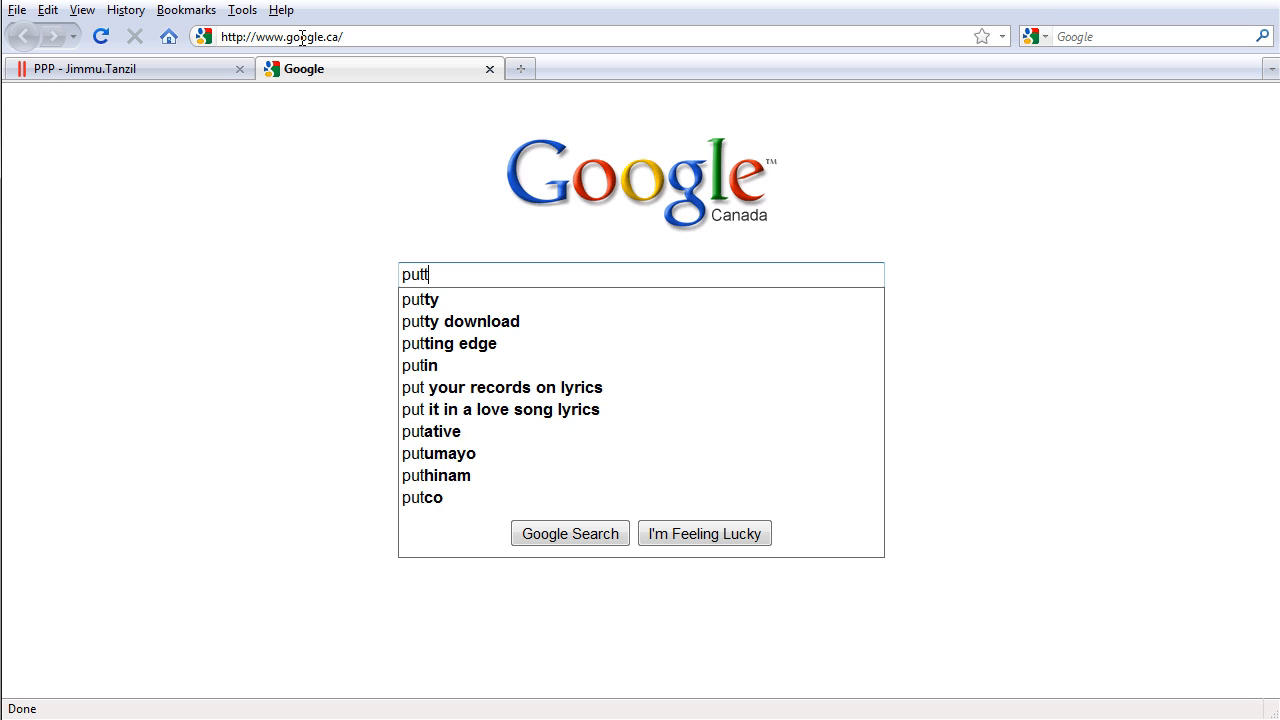
type("y download")
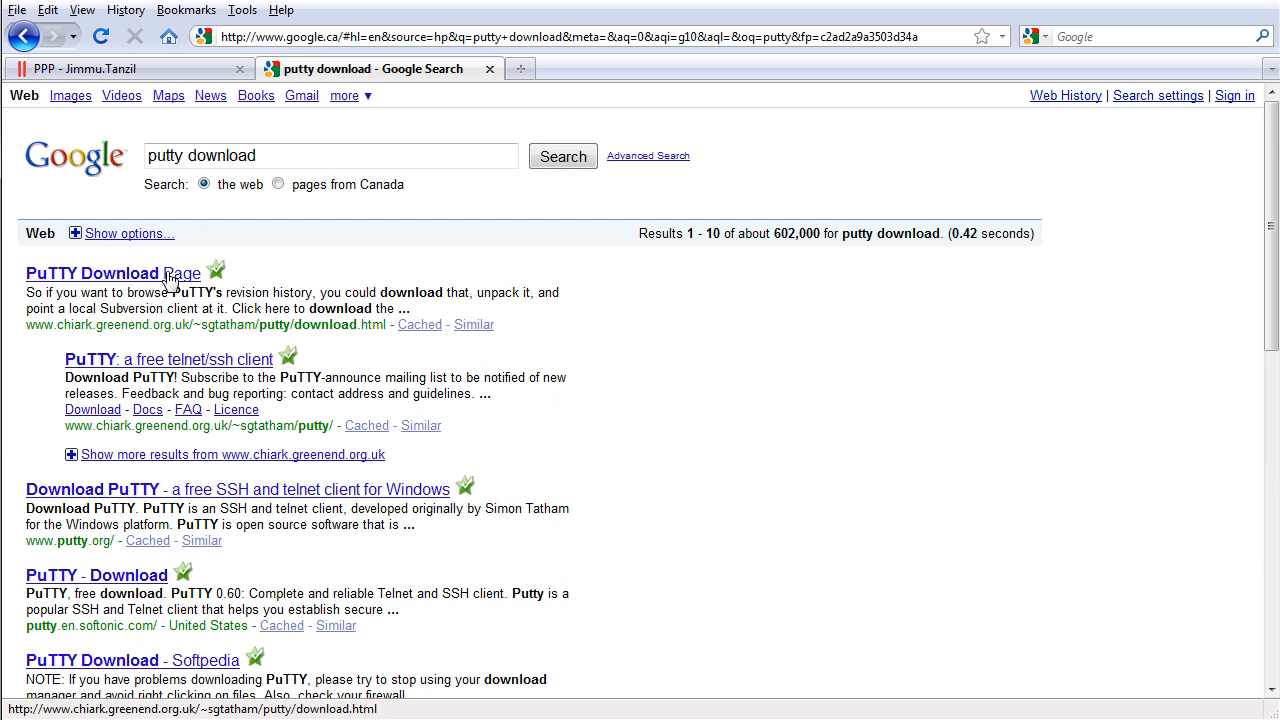
left_click(112, 272)
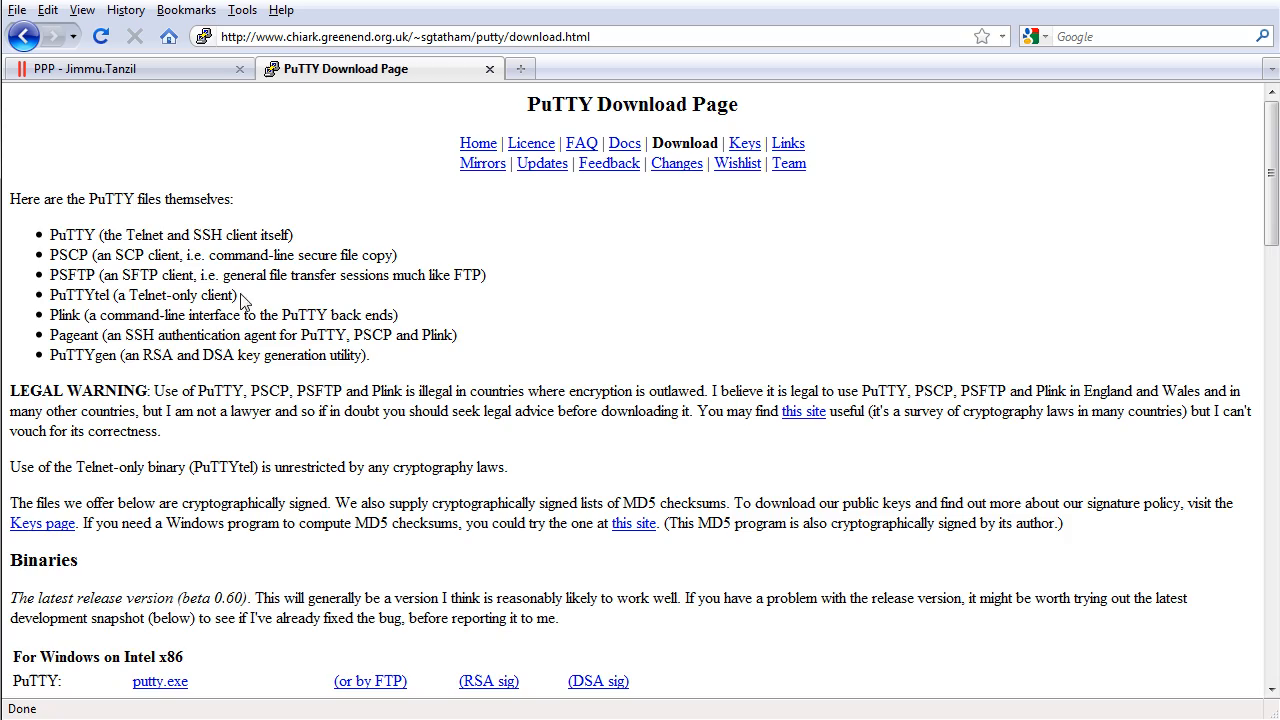
scroll("down", 3)
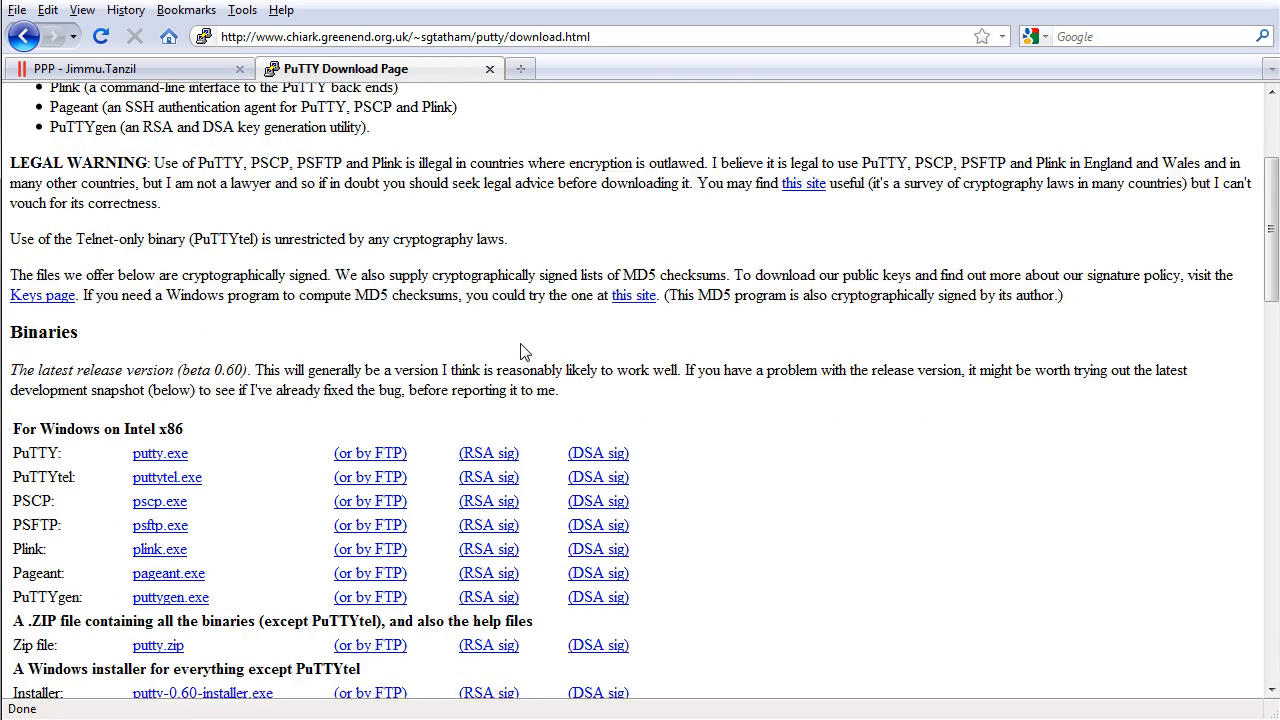
scroll("down", 3)
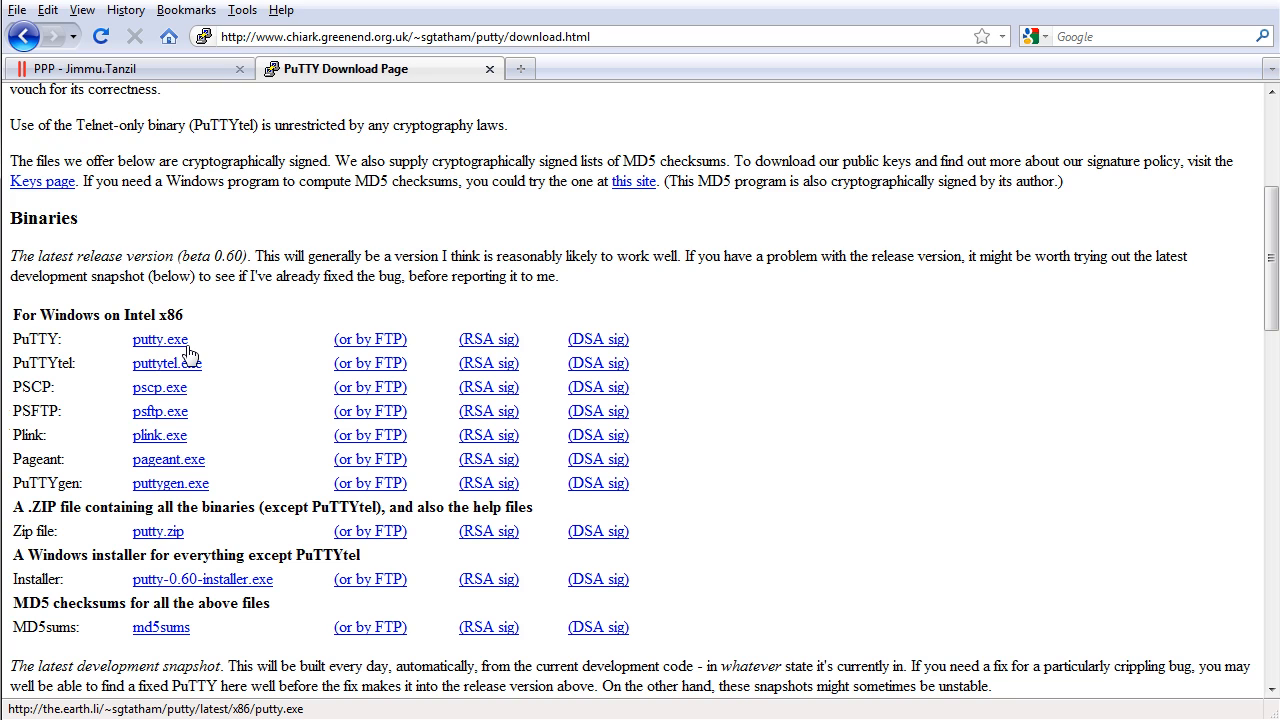
Step: Download putty.exe, save it and allow the unsigned file to run
left_click(160, 340)
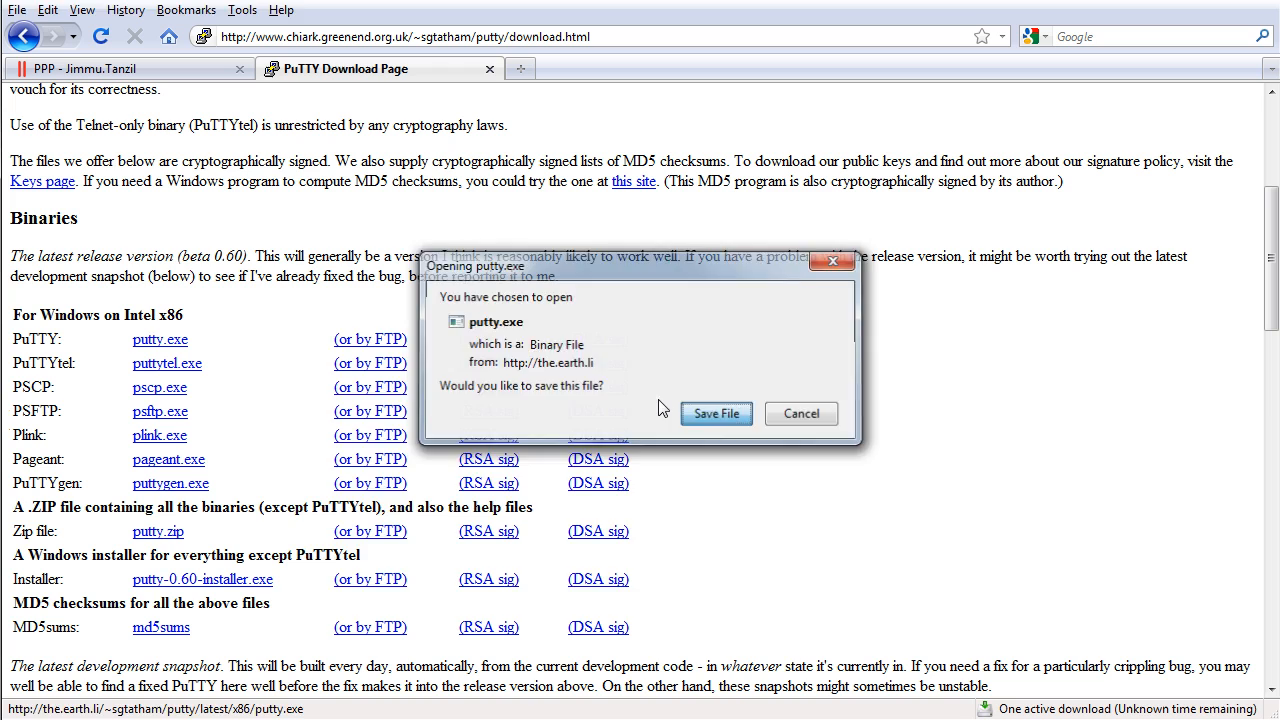
left_click(716, 412)
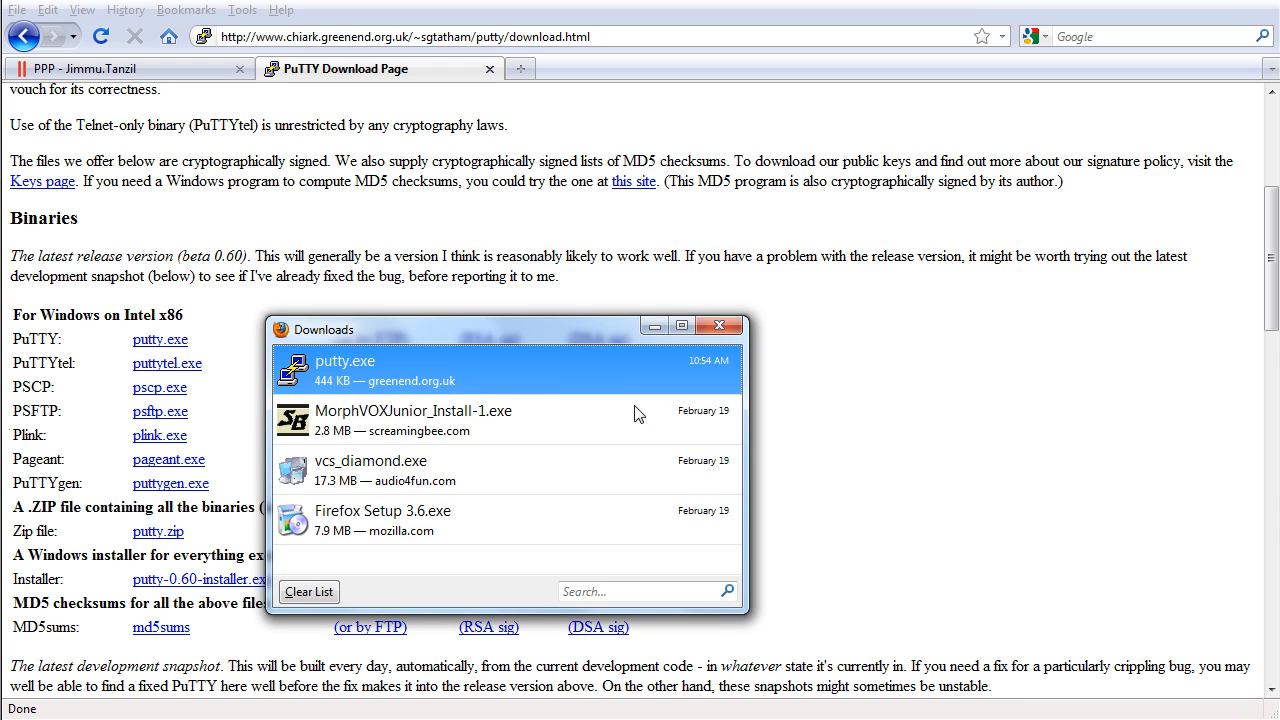
mouse_move(616, 382)
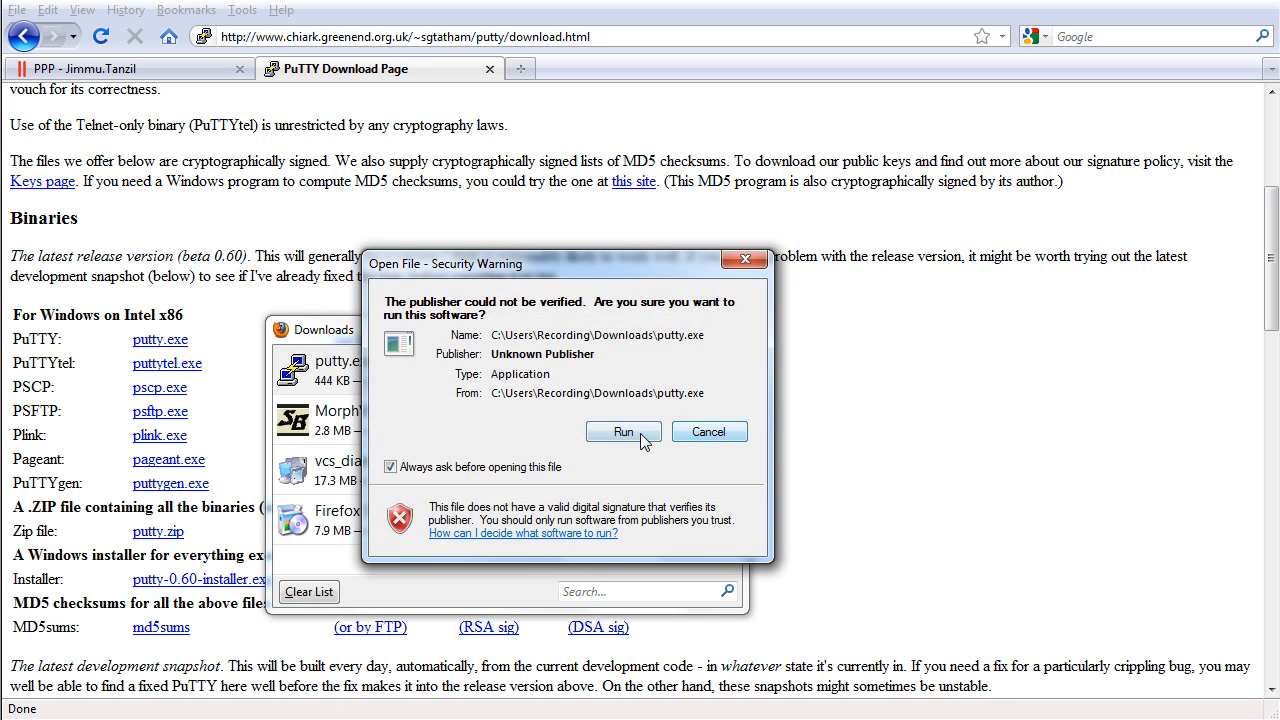
left_click(624, 432)
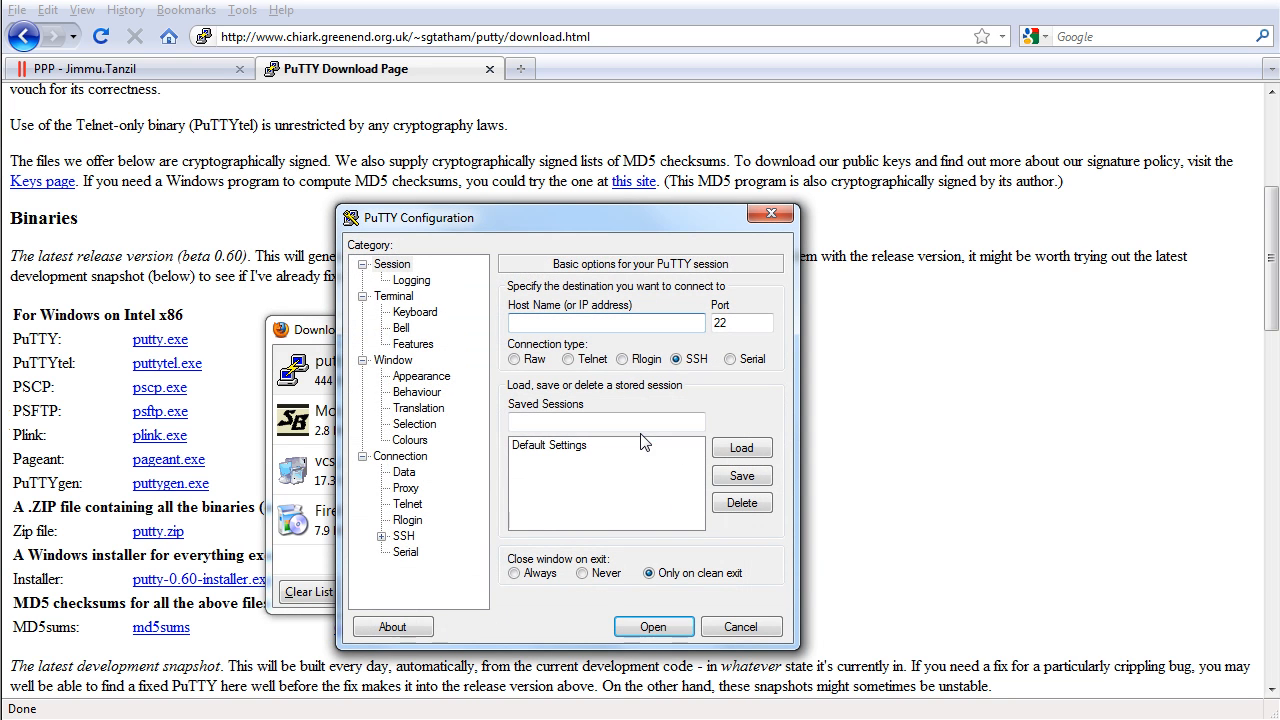
Step: Show the folder holding the downloaded putty.exe from the Downloads list
left_click(322, 328)
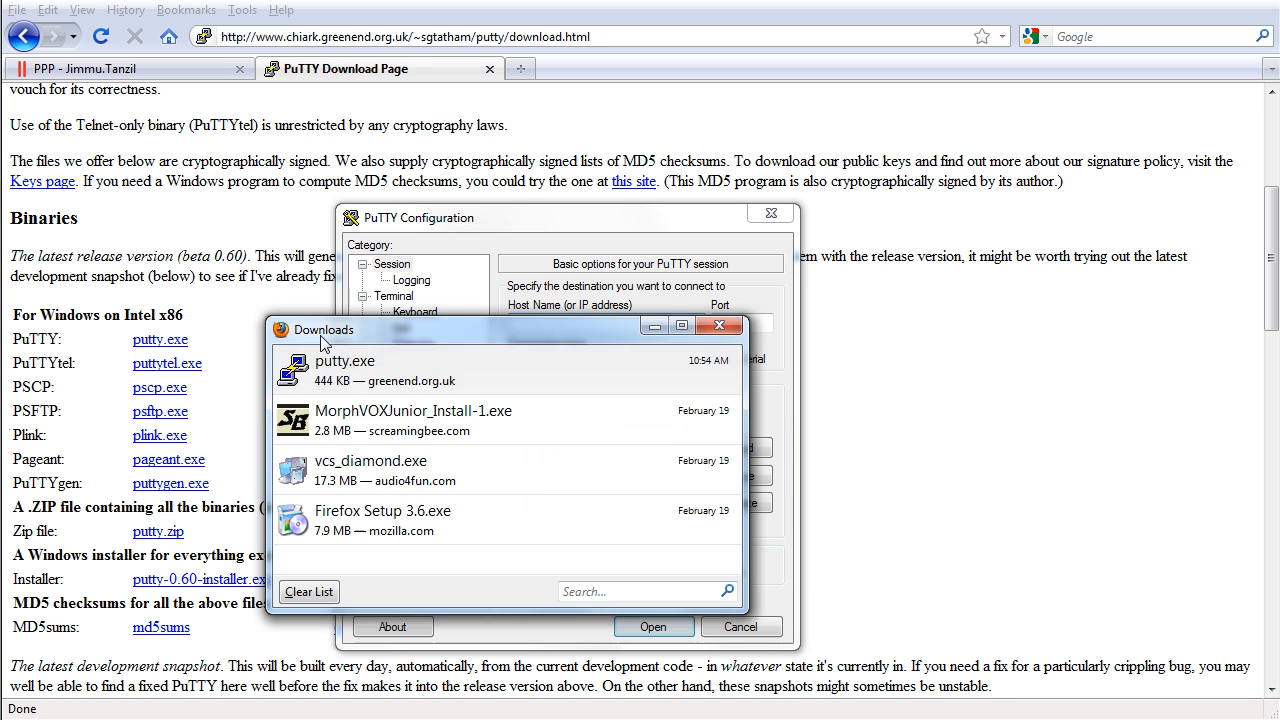
right_click(344, 370)
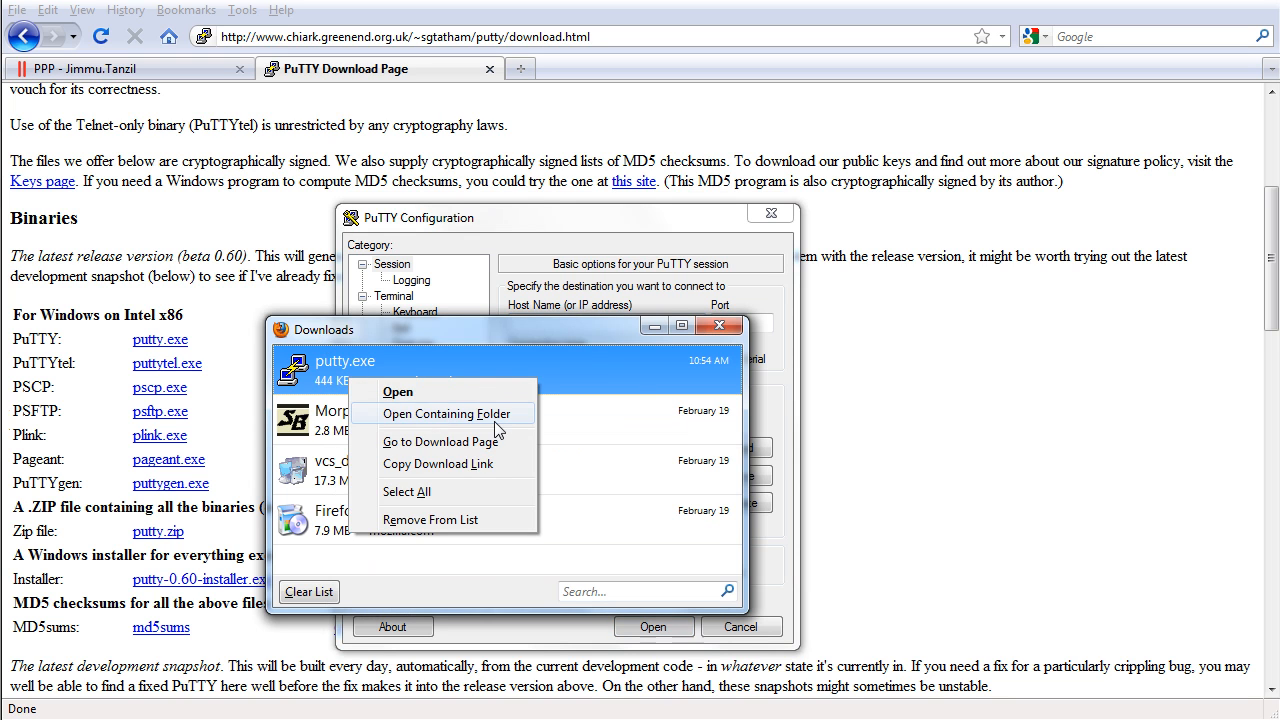
left_click(448, 412)
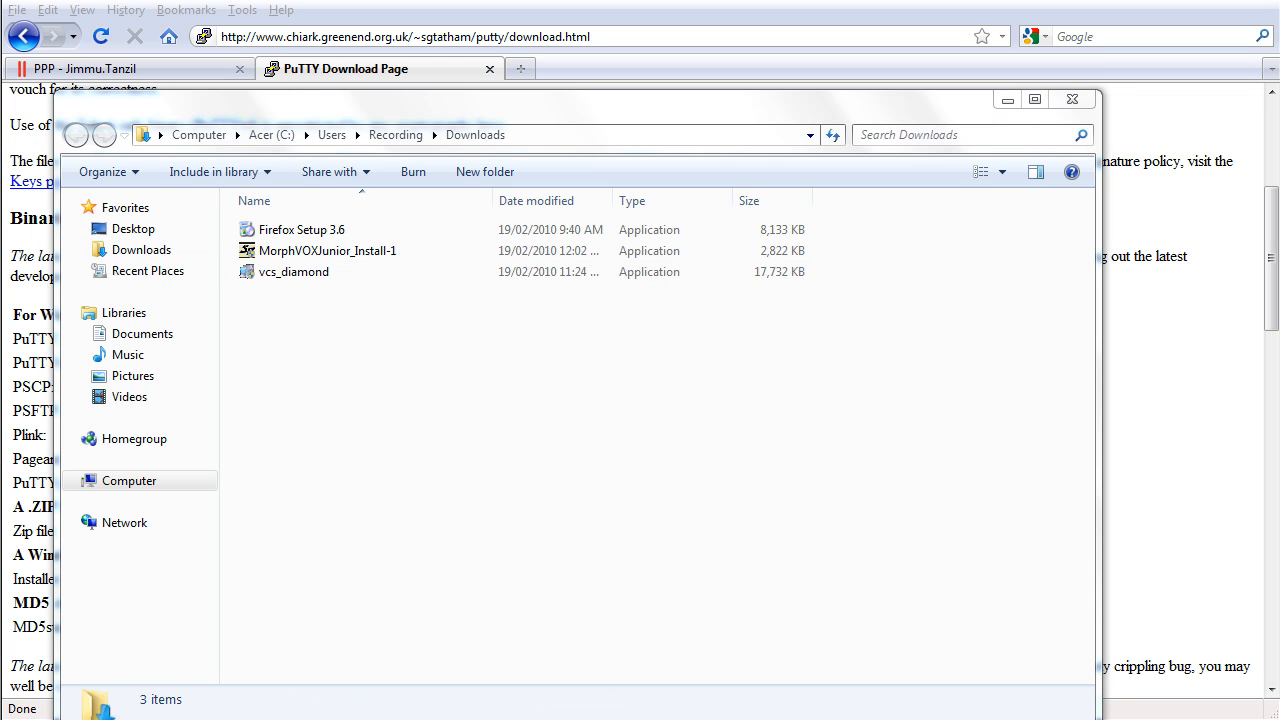
mouse_move(1048, 122)
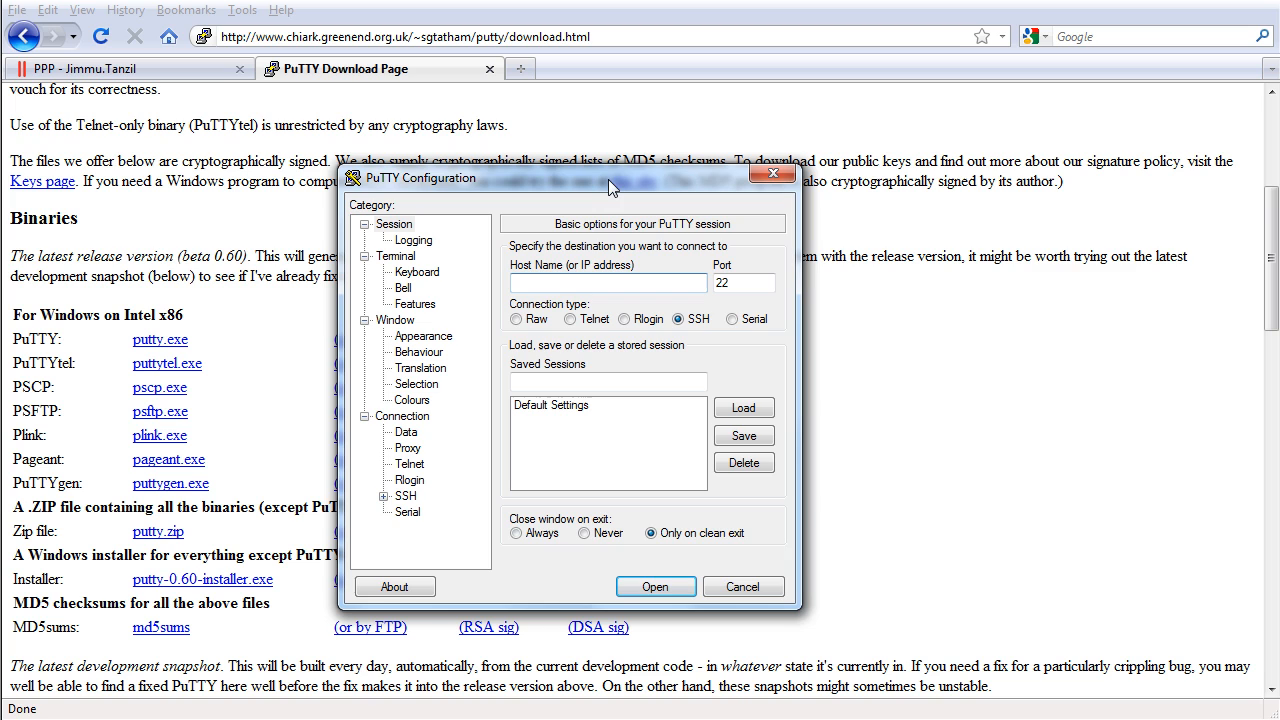
Step: Select the server IP from the VPS control panel page address
left_click(608, 282)
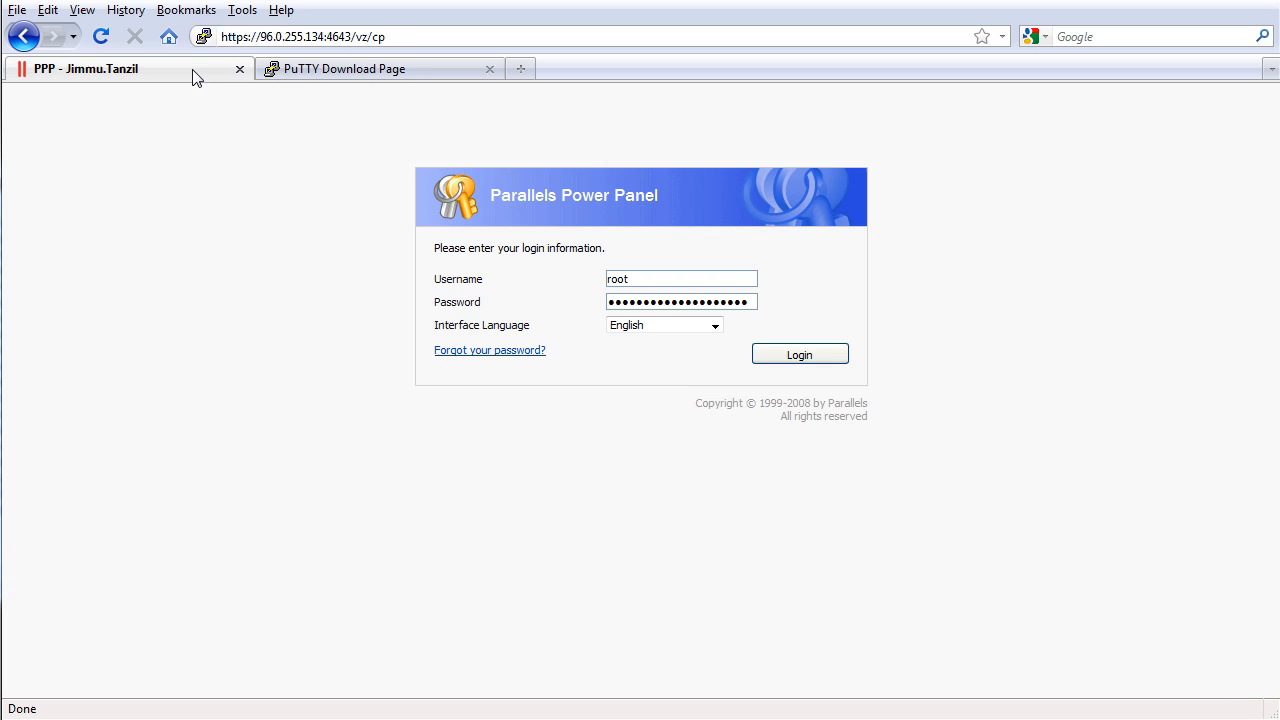
left_click(400, 36)
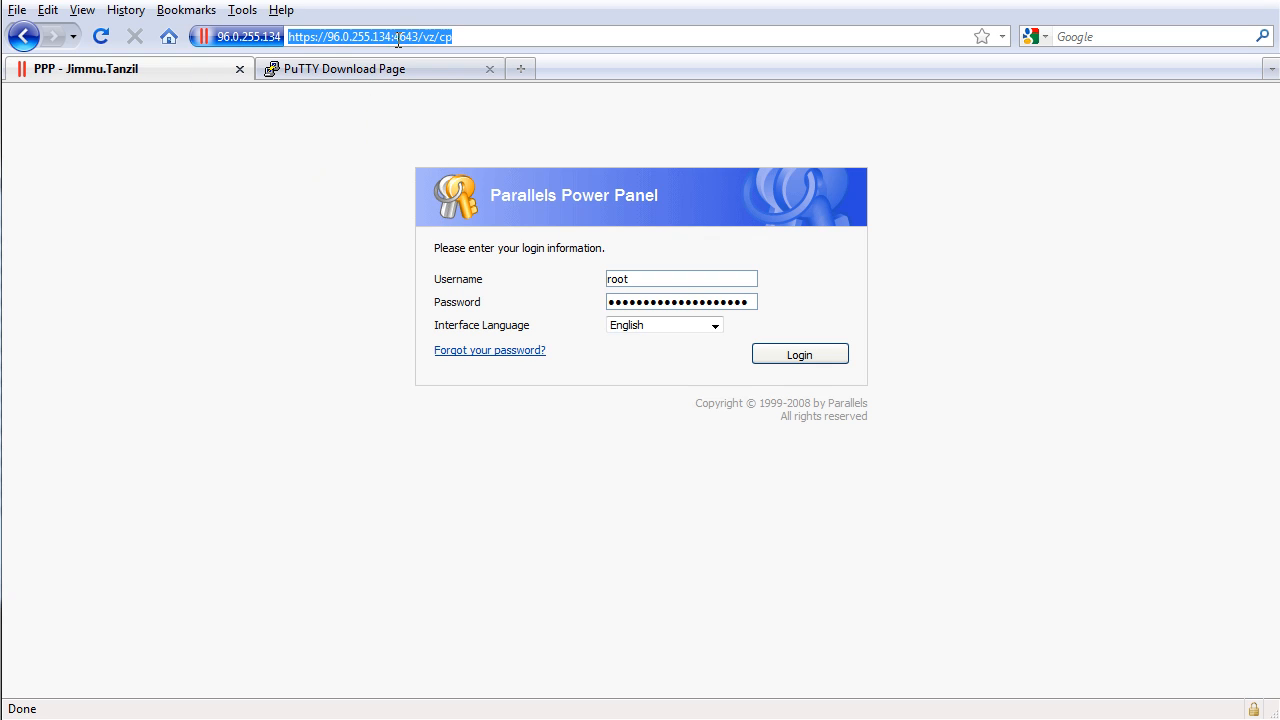
left_click(348, 36)
type("96.0.255.134")
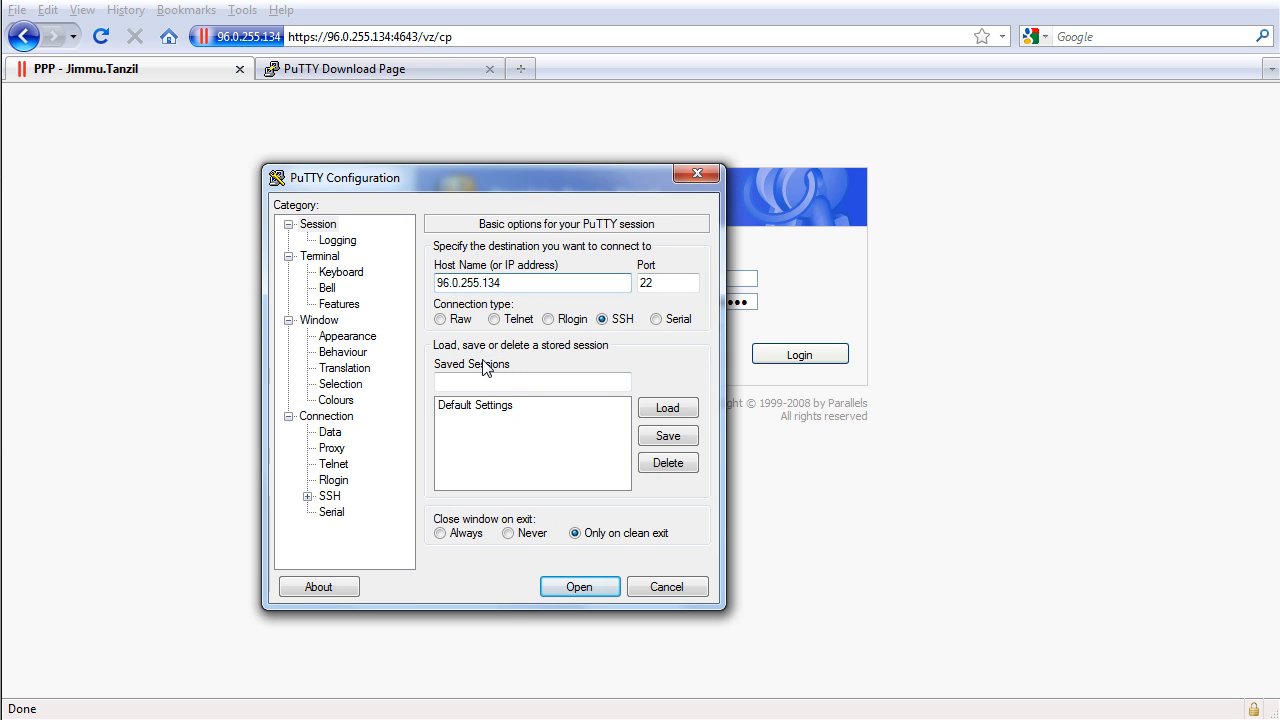
Step: Save the connection as a PuTTY session named VPS and select it
left_click(532, 382)
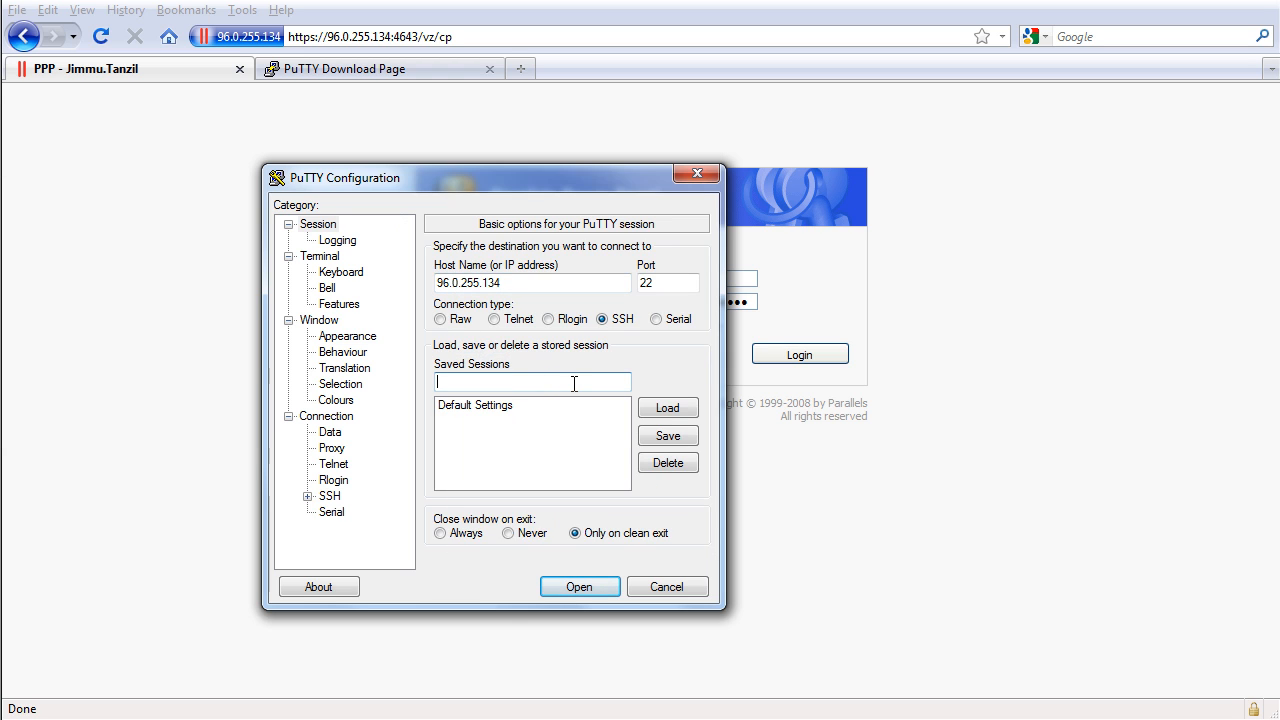
type("VPS")
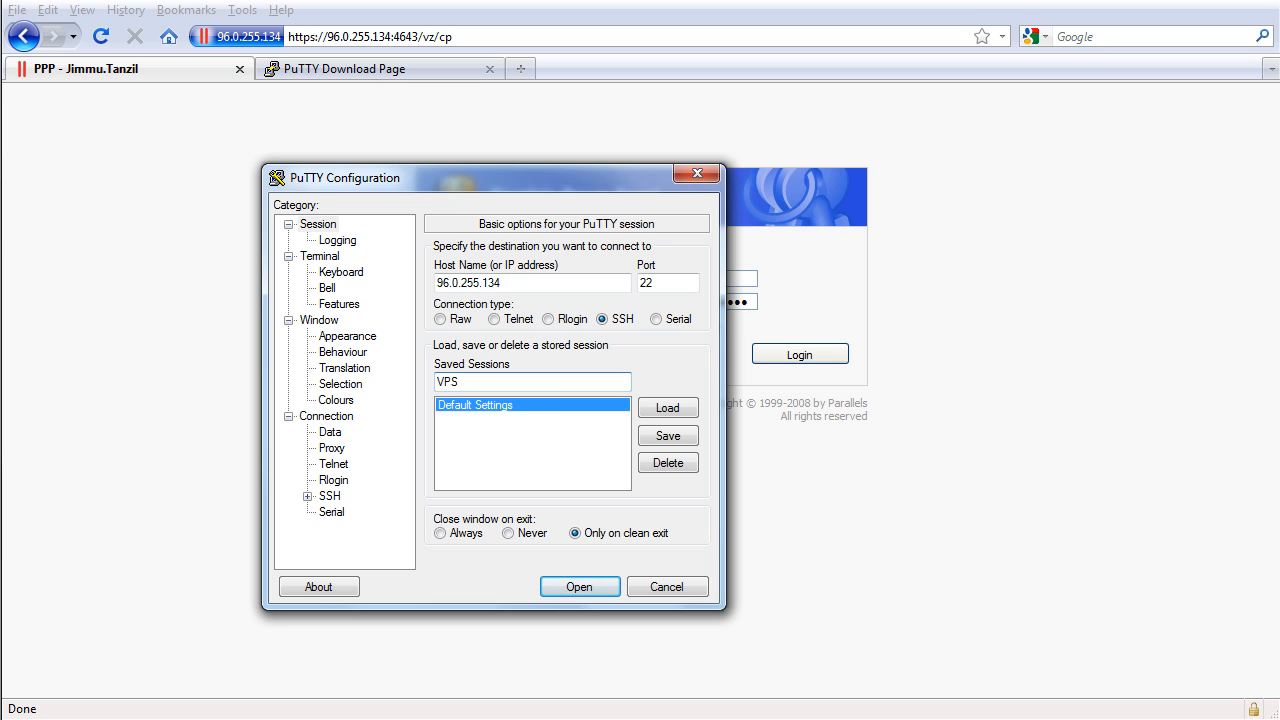
left_click(668, 436)
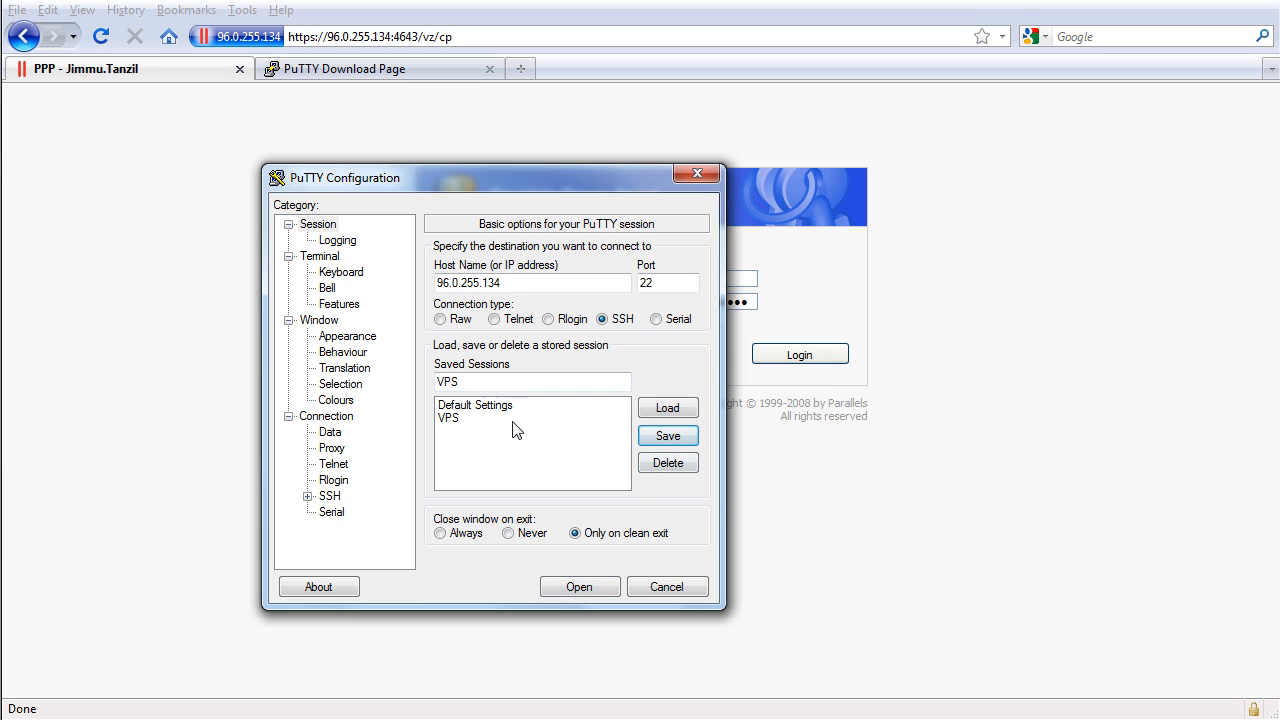
left_click(668, 408)
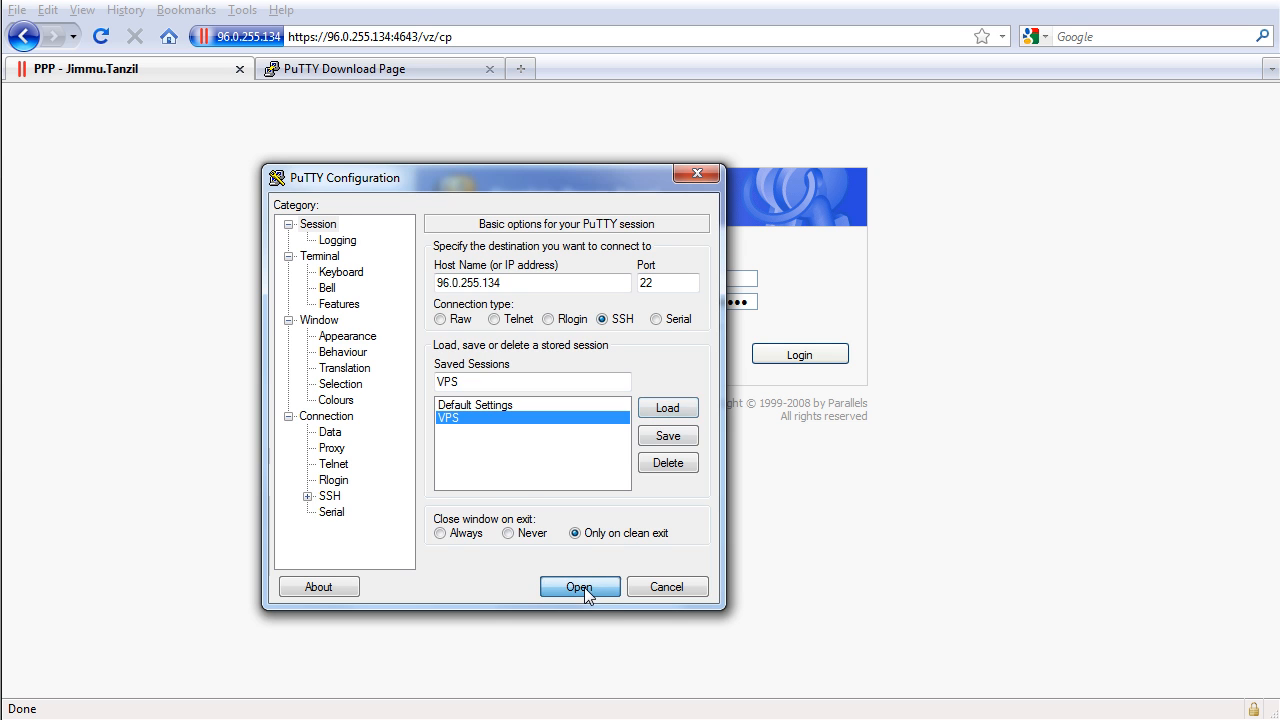
Step: Connect over SSH, accept the host key and enter root at the login prompt
left_click(580, 588)
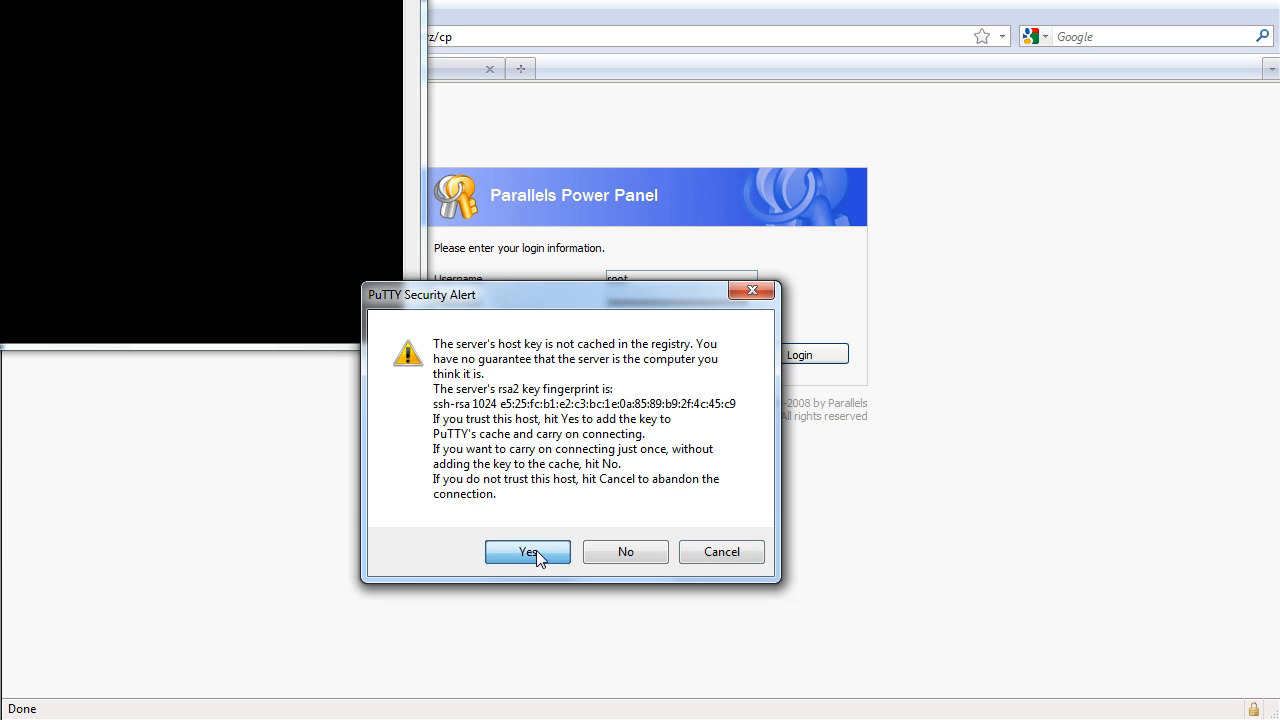
left_click(528, 552)
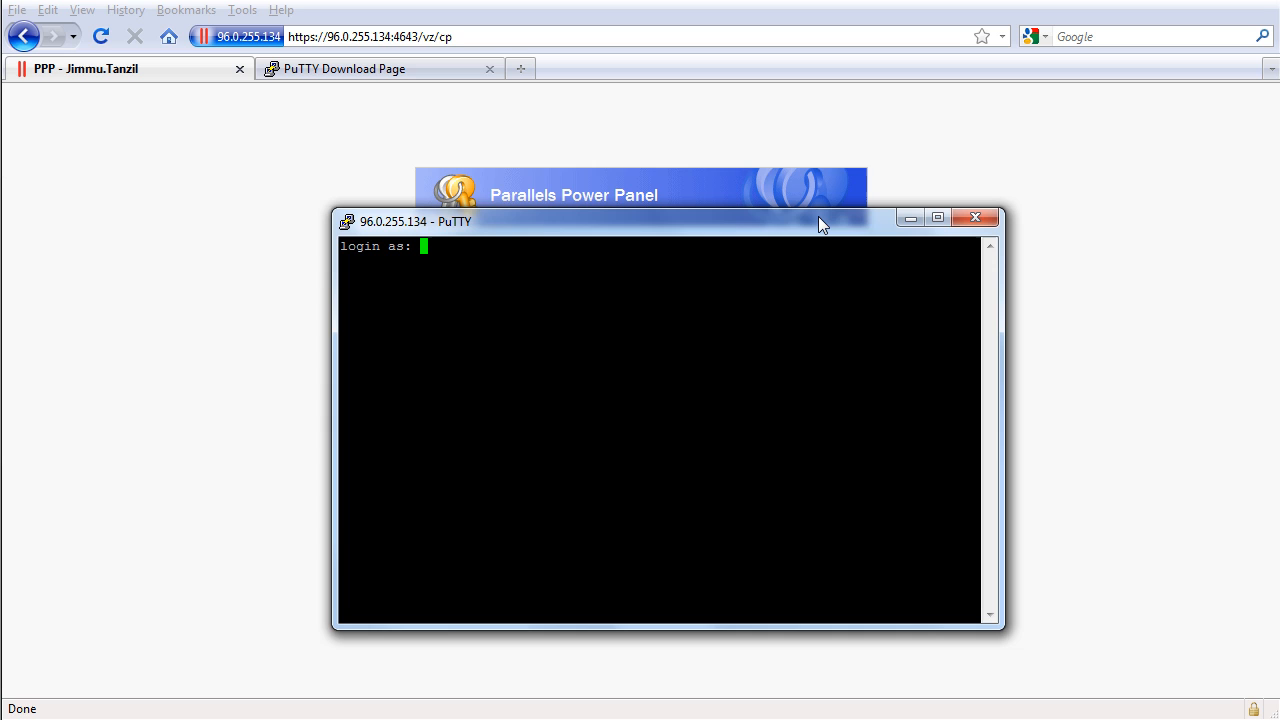
type("ro")
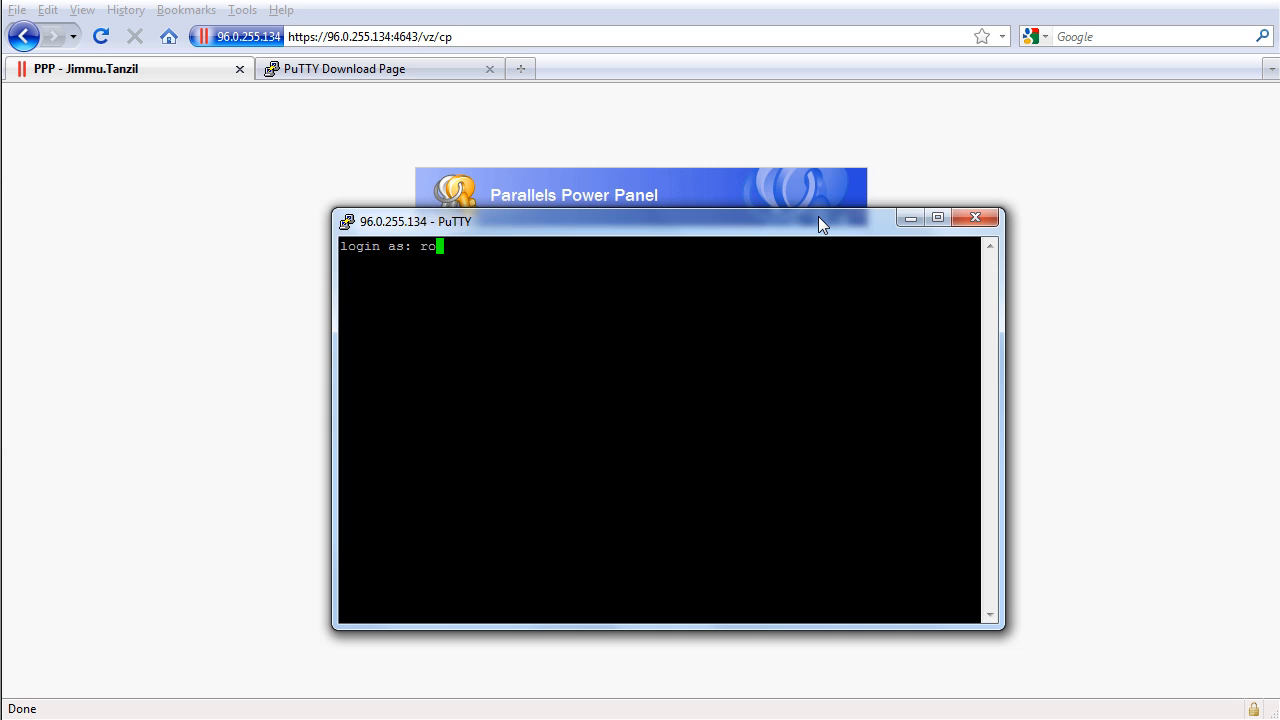
type("ot")
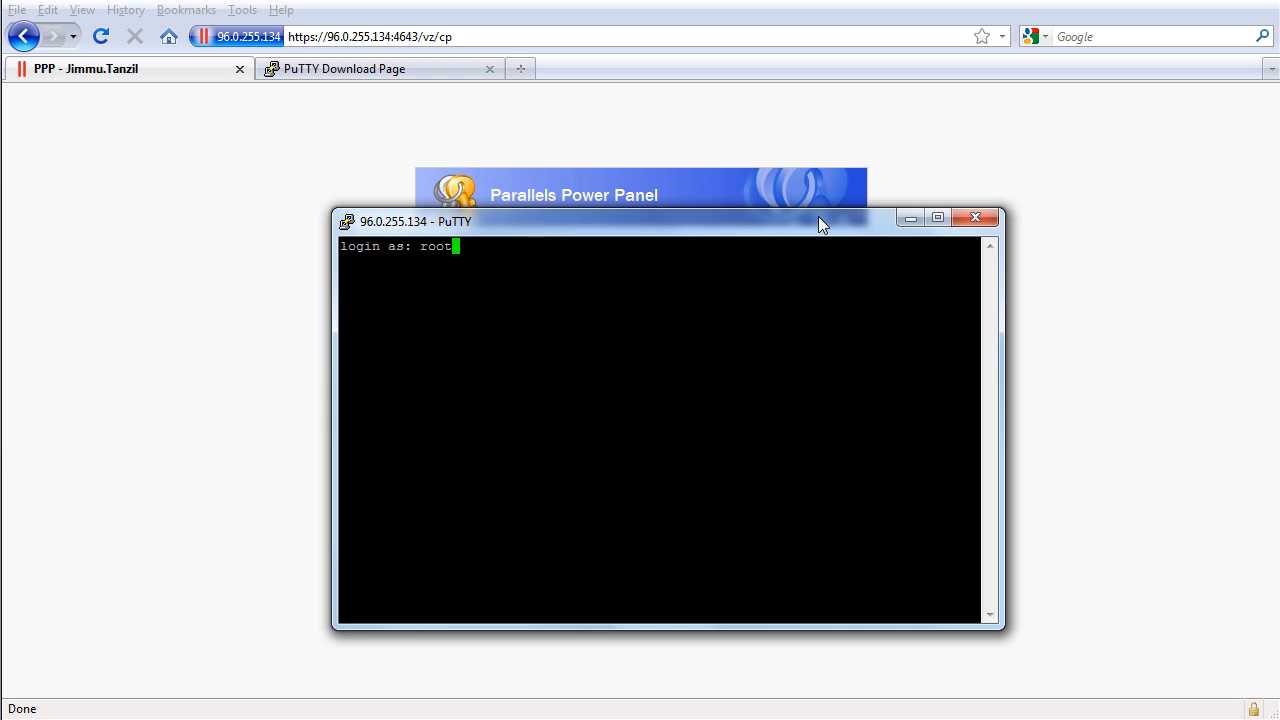
key("Return")
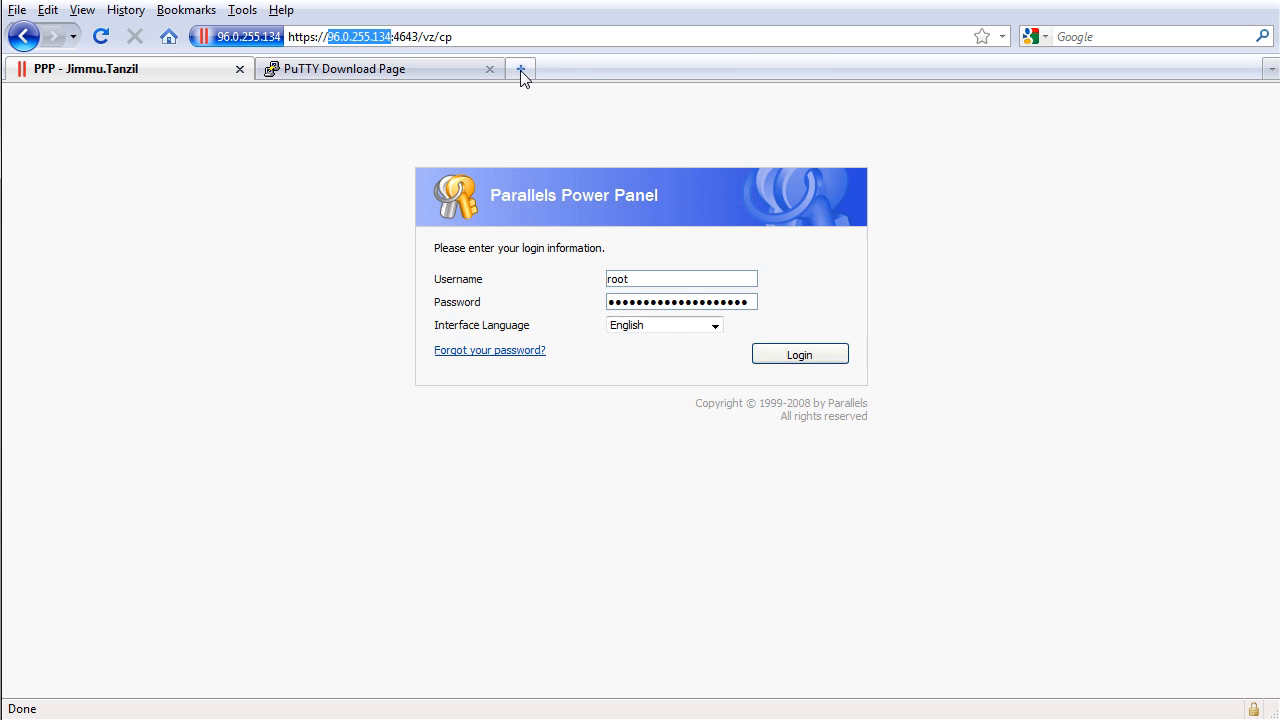
Step: Sign in to Gmail, copy the password from the VPS Password email and confirm leaving the unsent reply
left_click(520, 76)
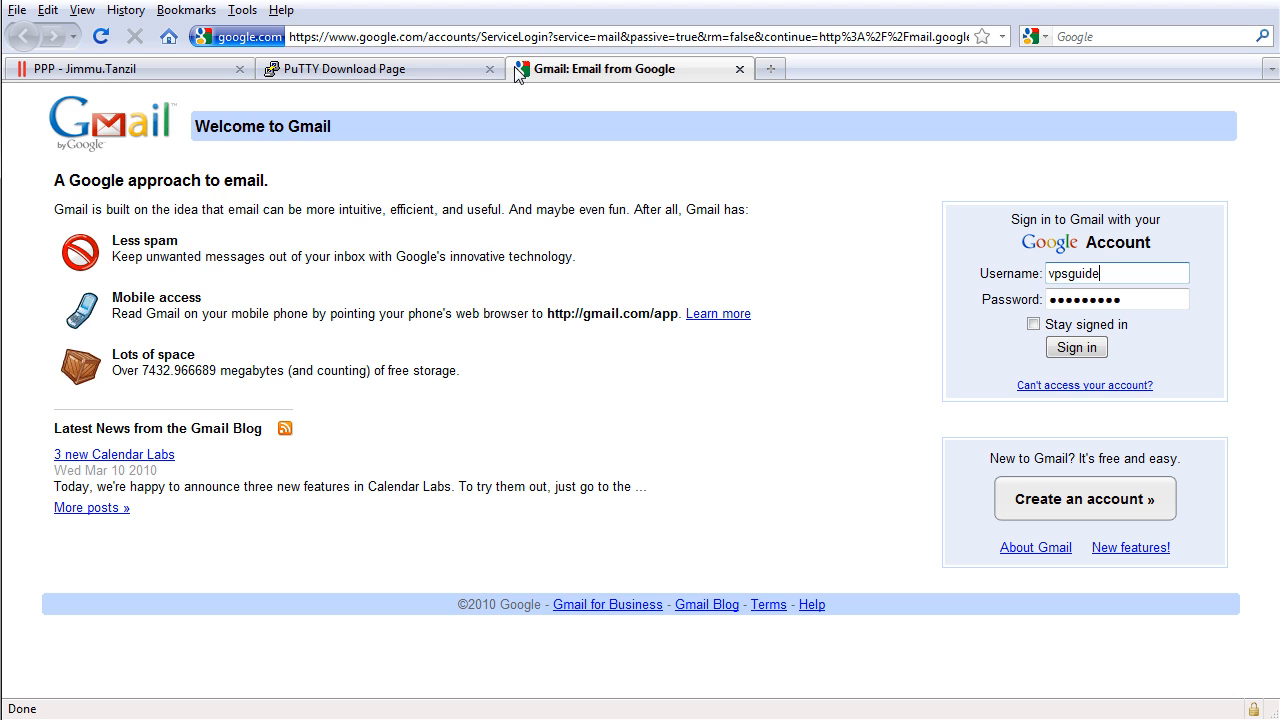
left_click(1076, 348)
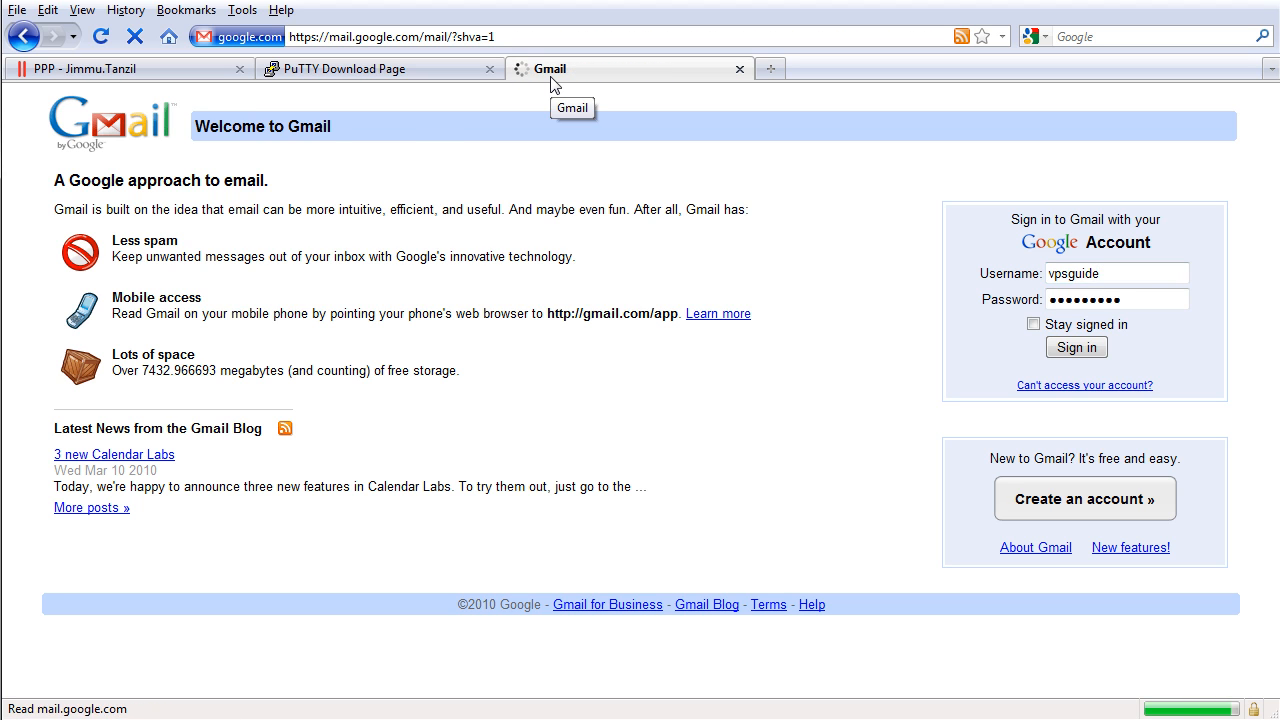
left_click(1076, 348)
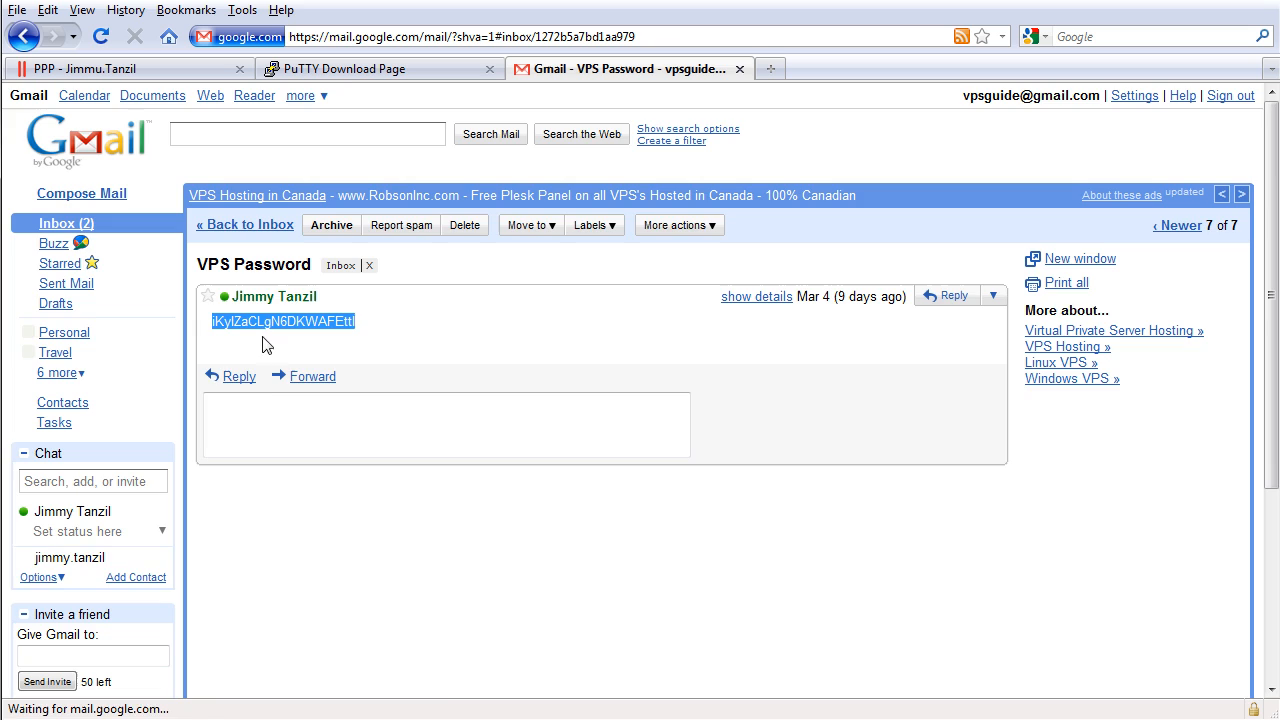
left_click(238, 376)
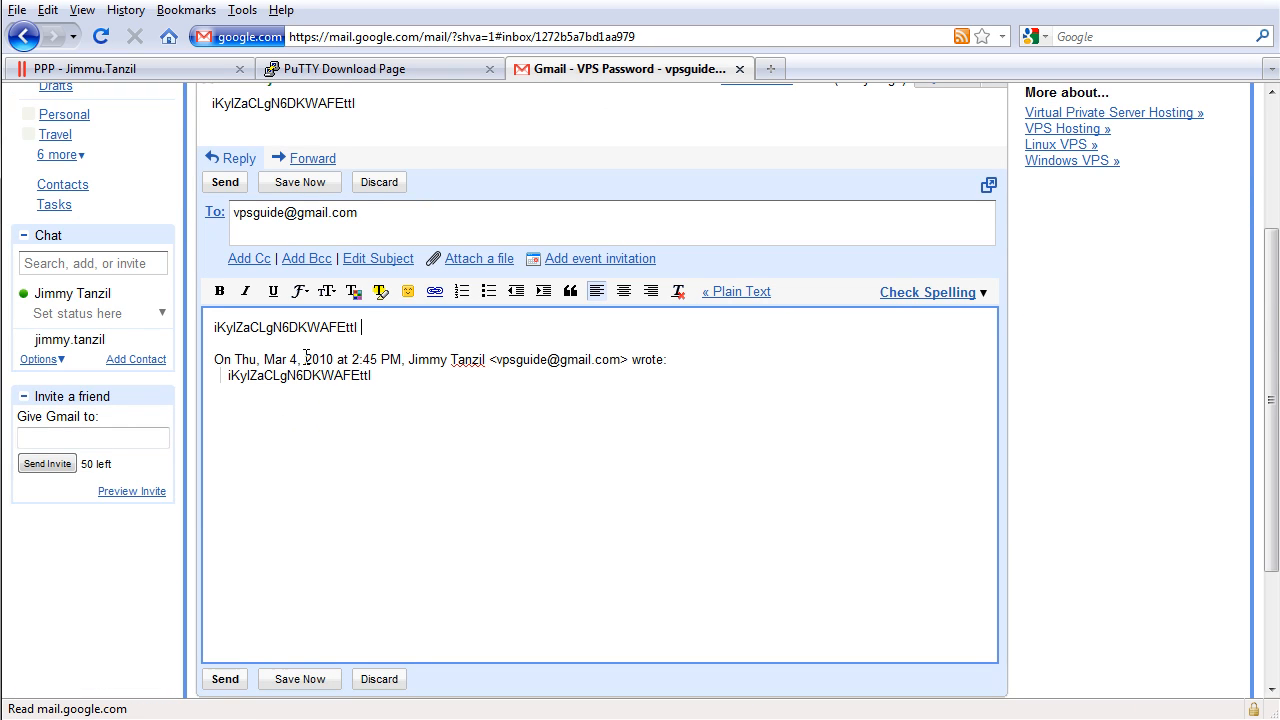
mouse_move(392, 350)
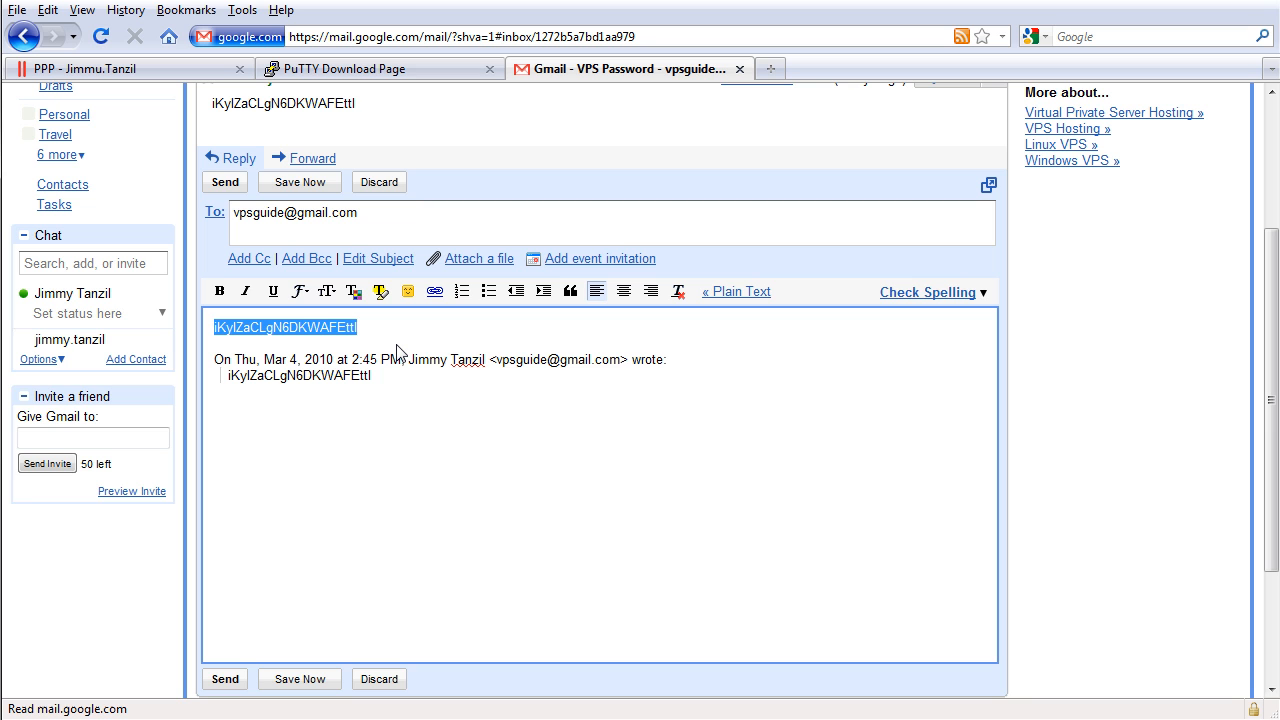
mouse_move(584, 328)
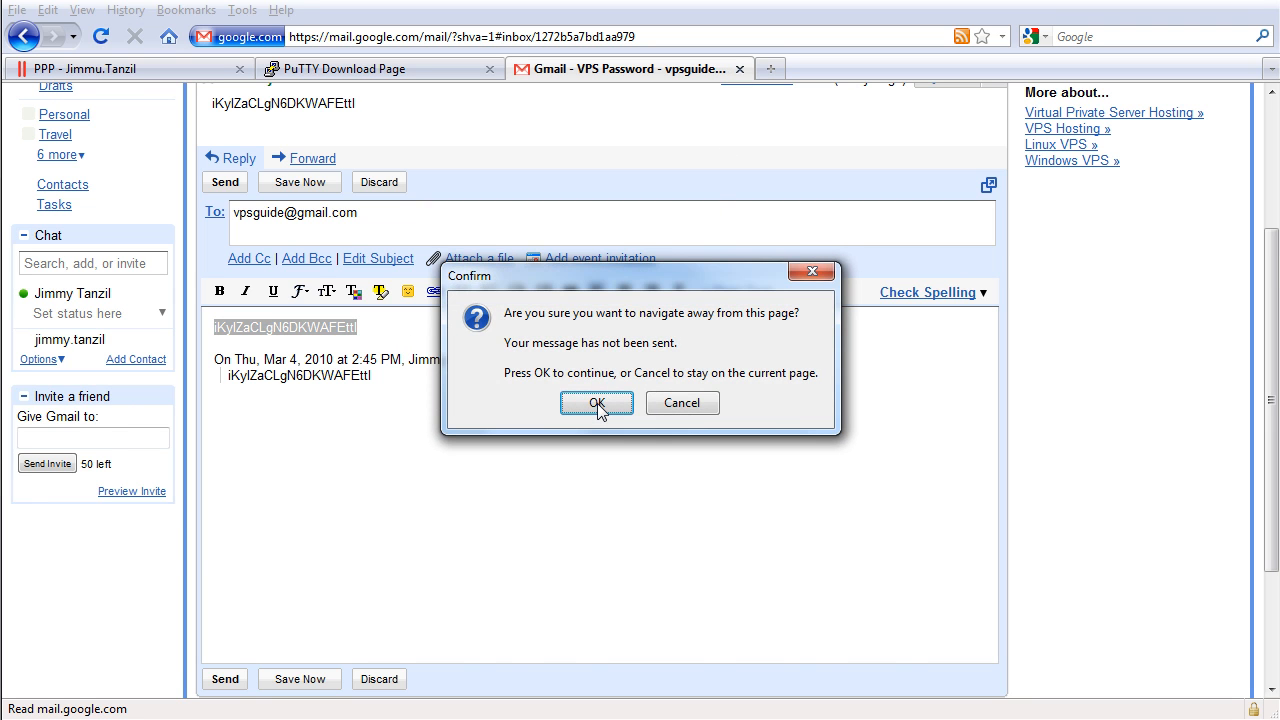
left_click(596, 404)
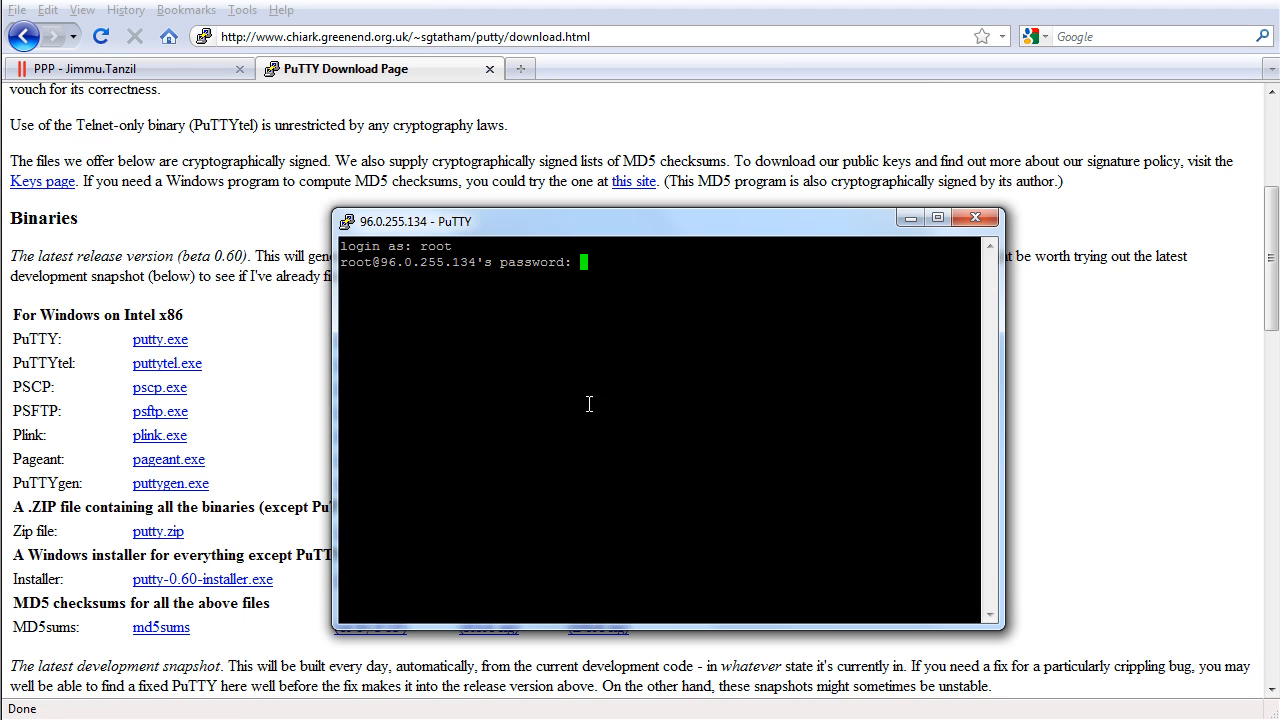
mouse_move(612, 268)
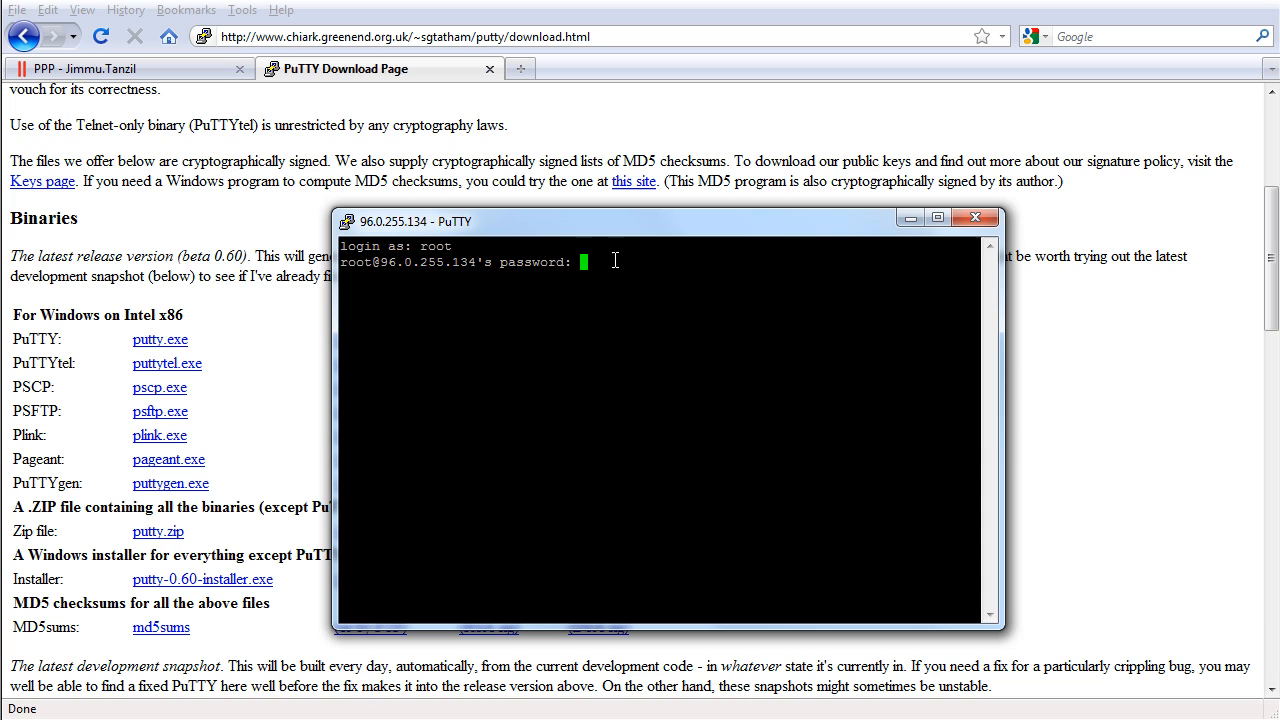
Step: Submit the pasted root password to log in to the VPS shell
key("Return")
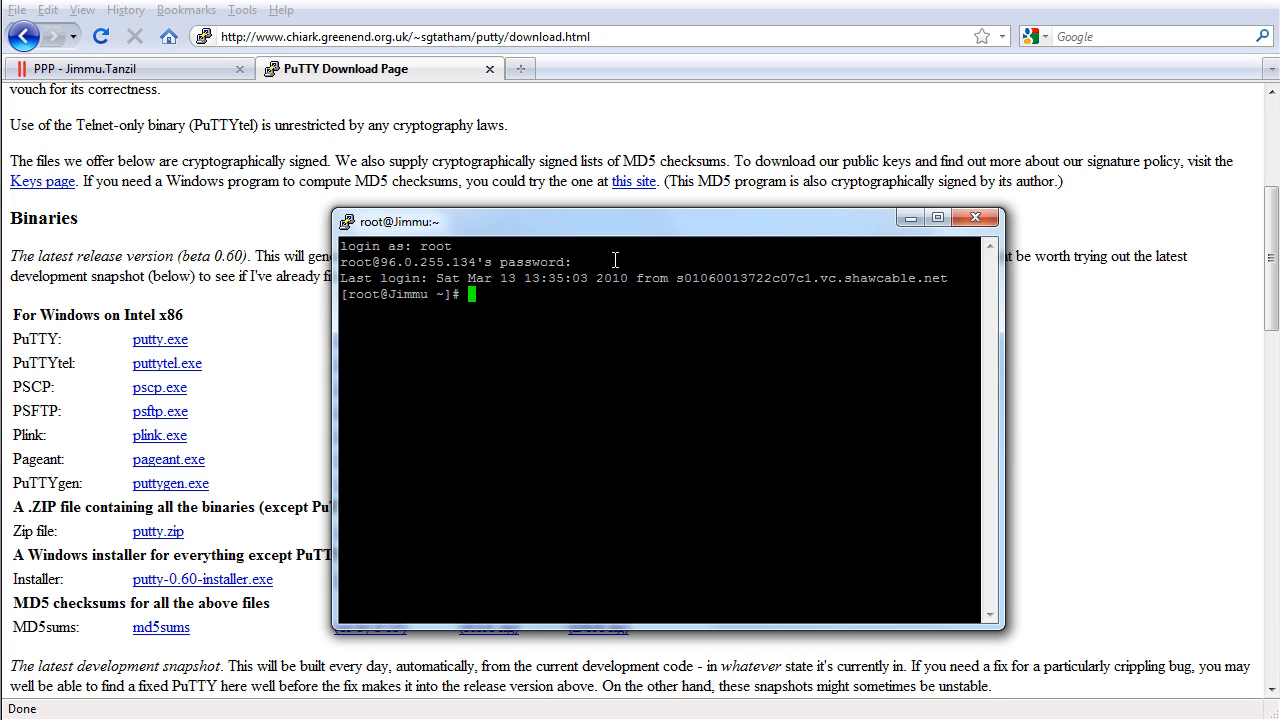
mouse_move(568, 558)
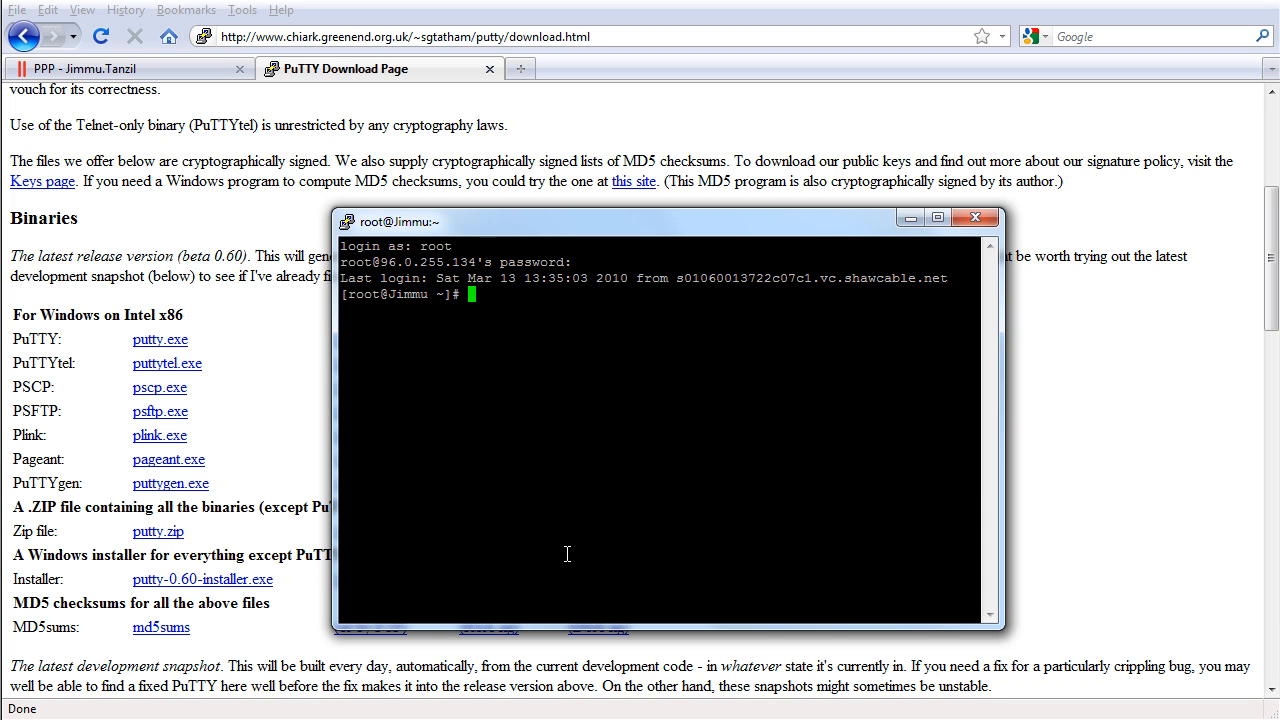
Step: Run whereis yum to report yum's install path /usr/bin/yum
type("where")
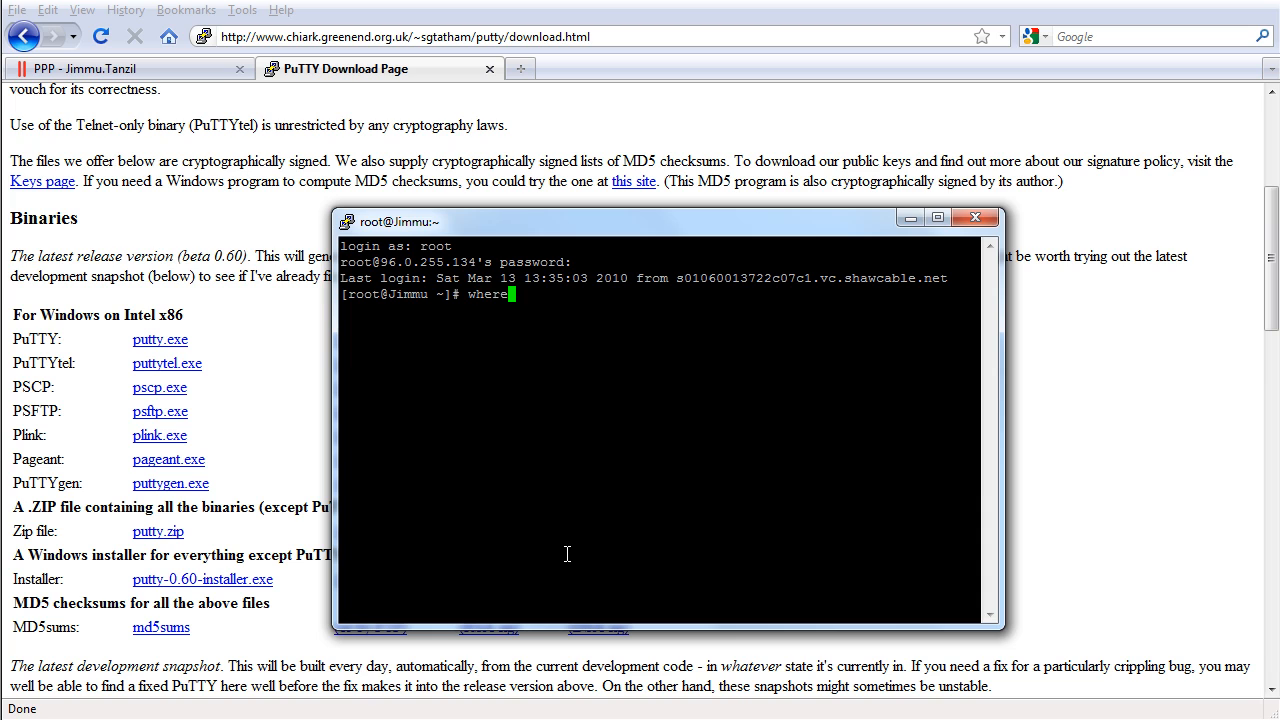
key("BackSpace")
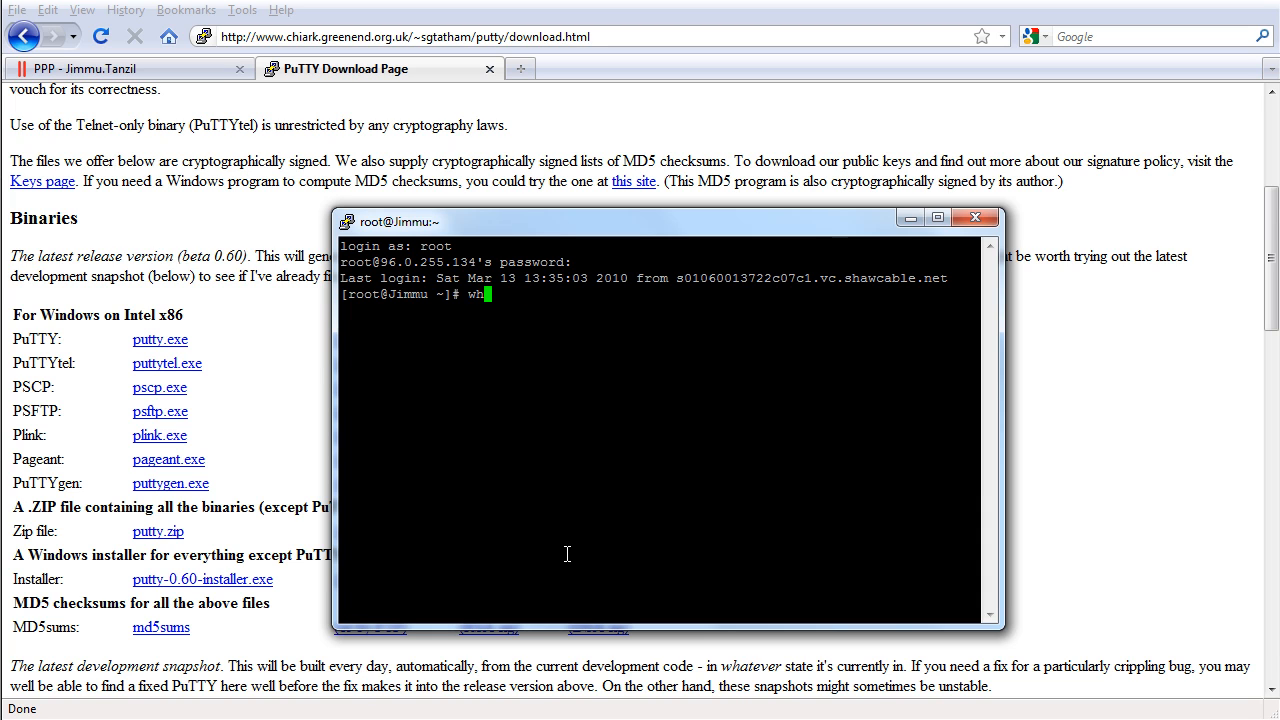
type("locate yum")
key("Return")
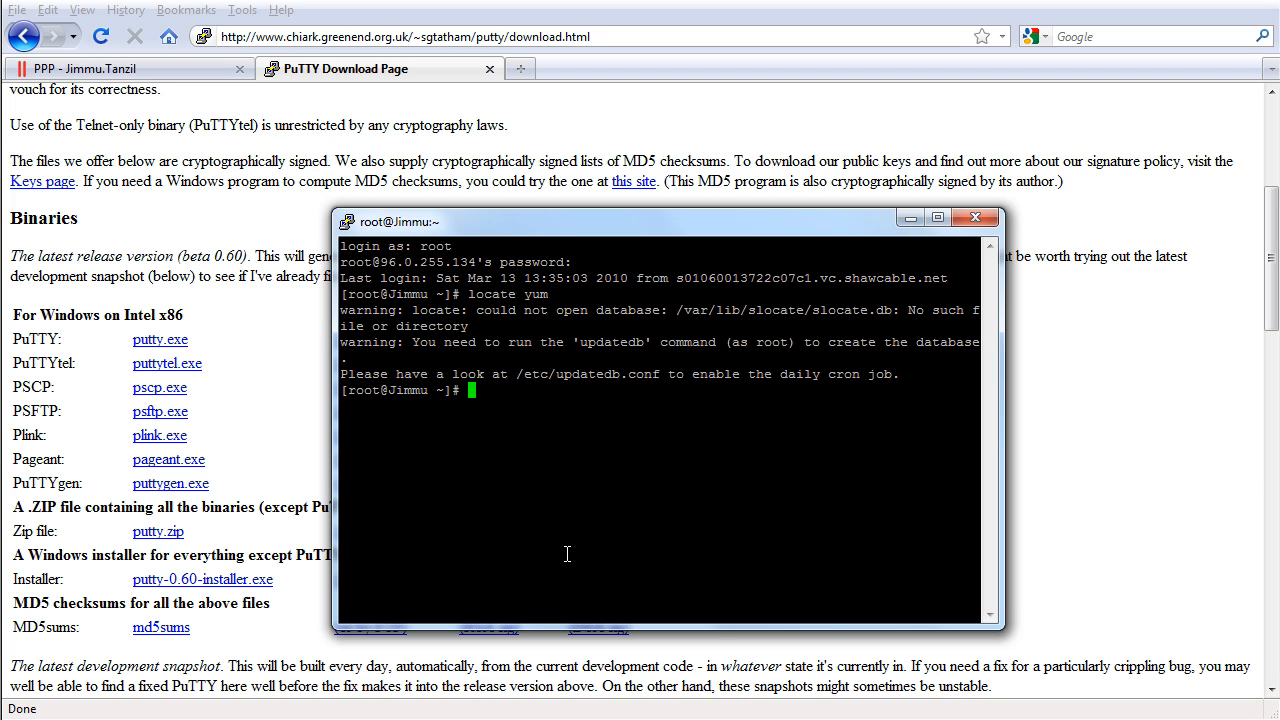
type("whereis yu")
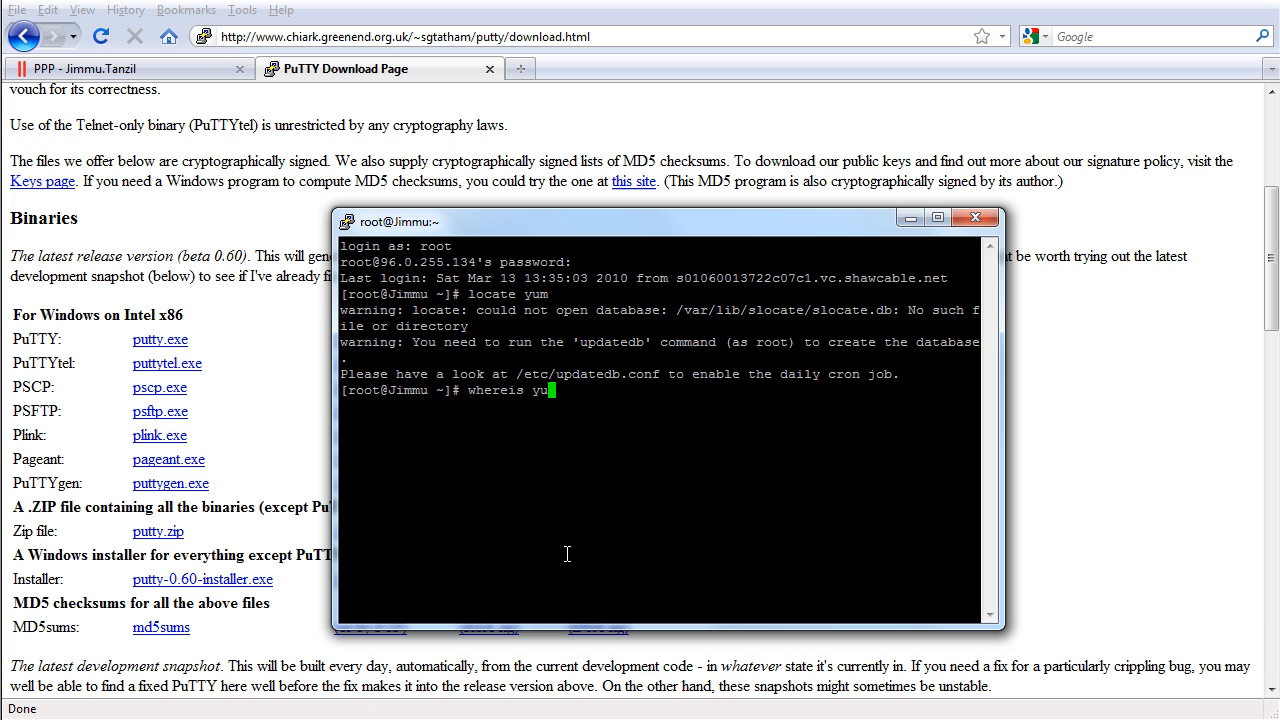
key("Return")
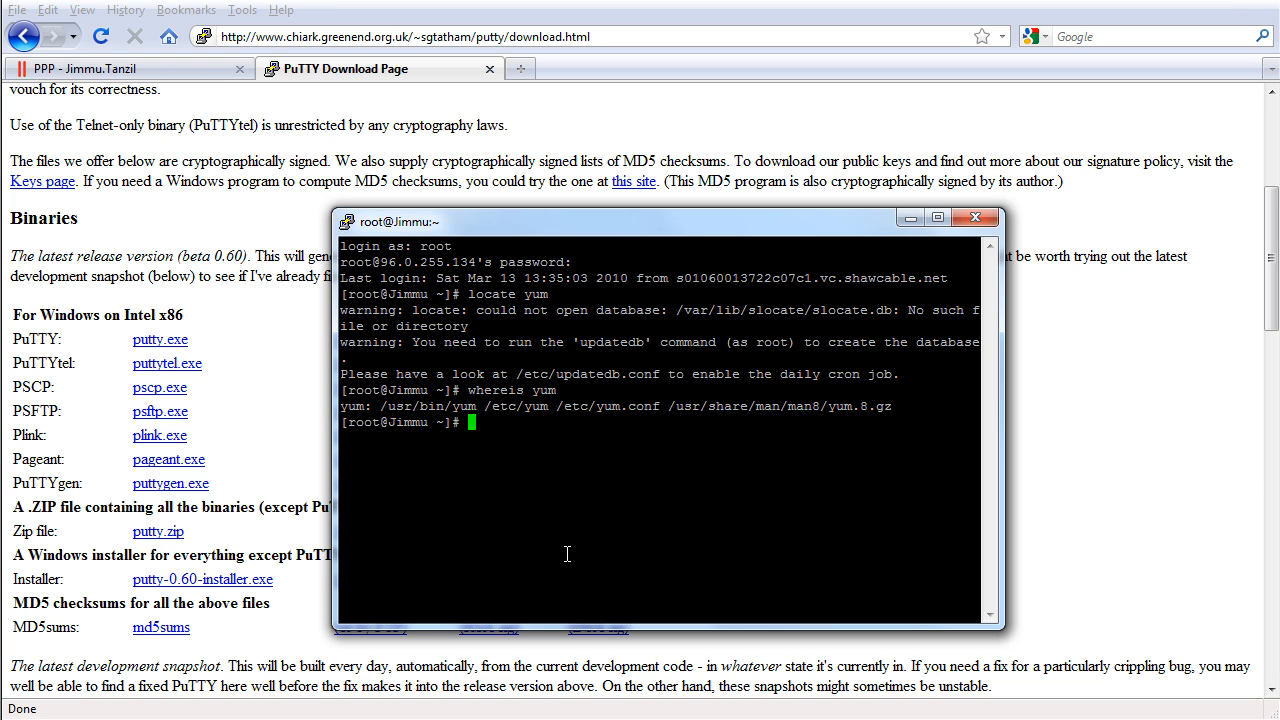
Step: Clear the screen and begin a new yum command at the prompt
type("c")
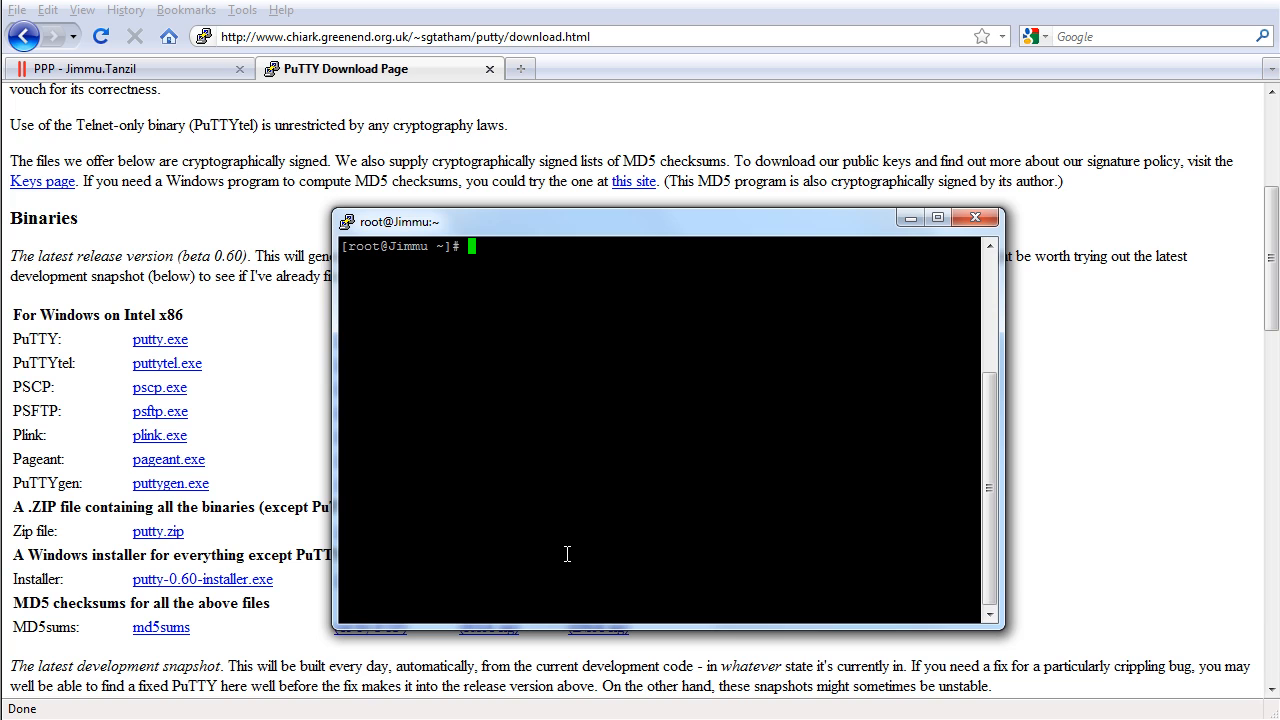
type("yu")
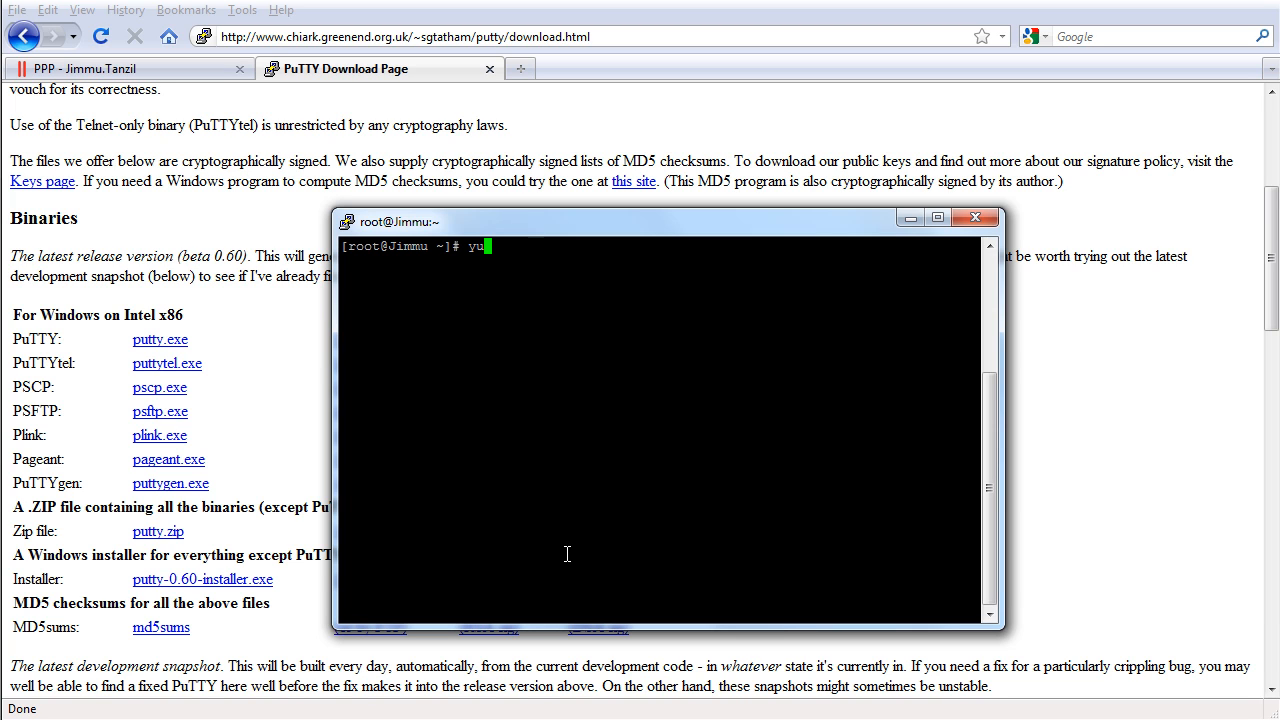
type("m")
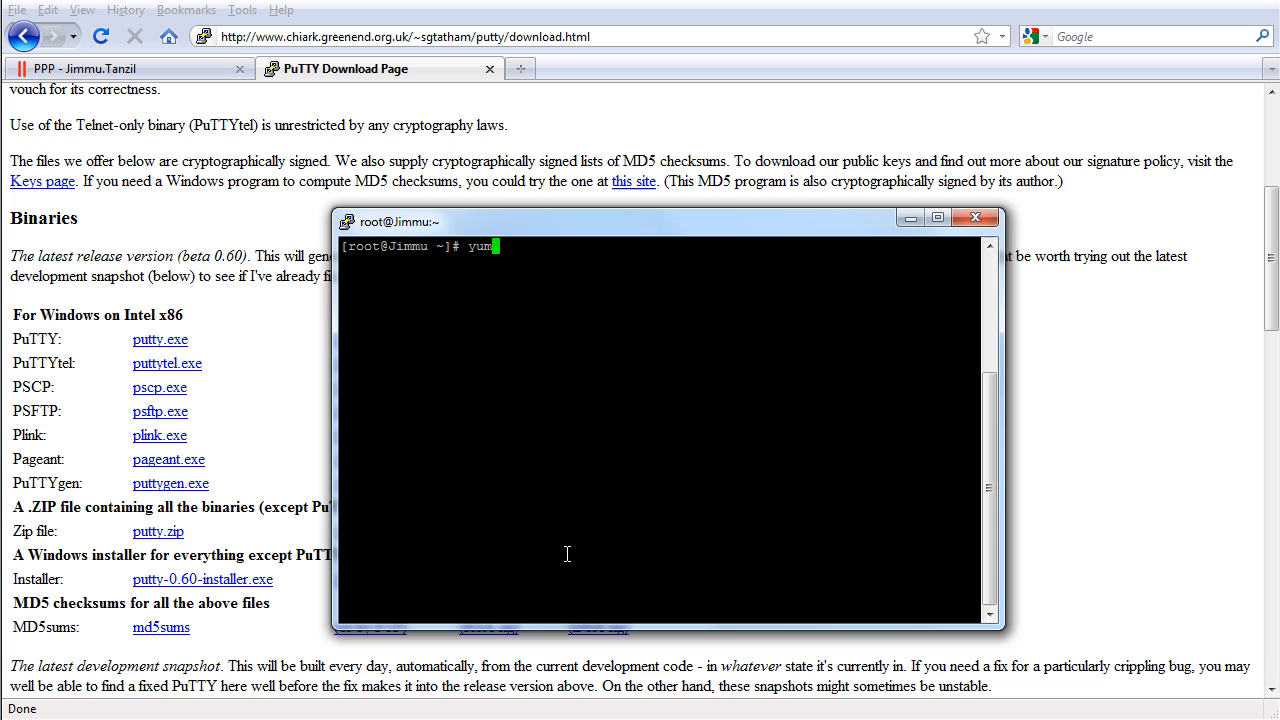